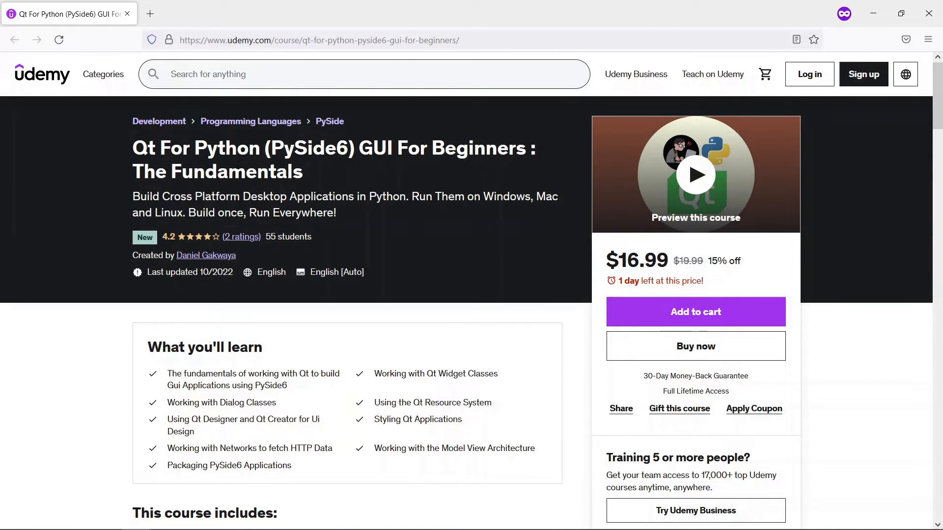
Scroll through the Firefox page and follow links toward Python's downloads.
scroll("down", 3)
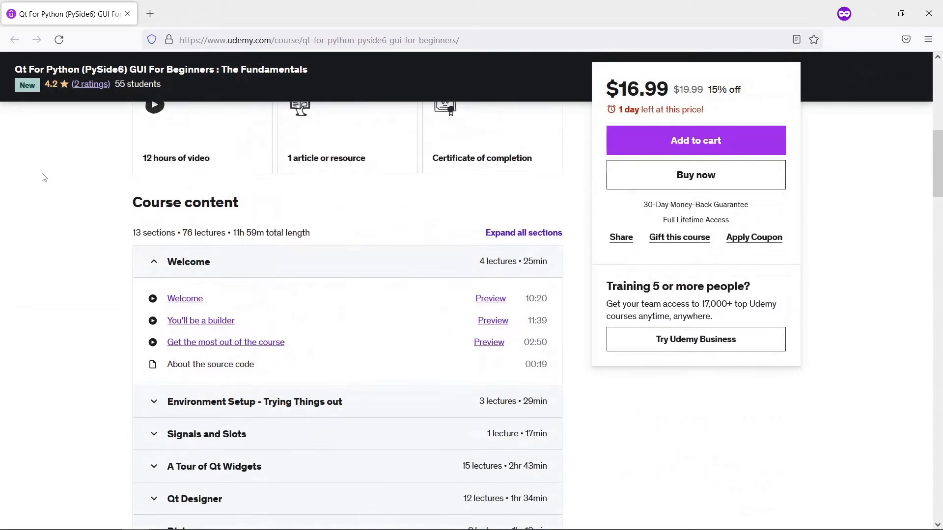
scroll("down", 3)
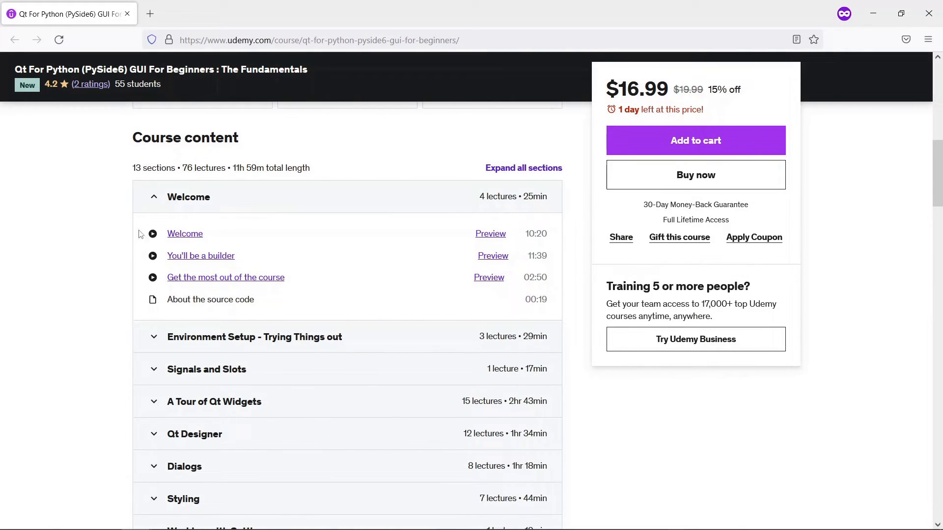
mouse_move(41, 230)
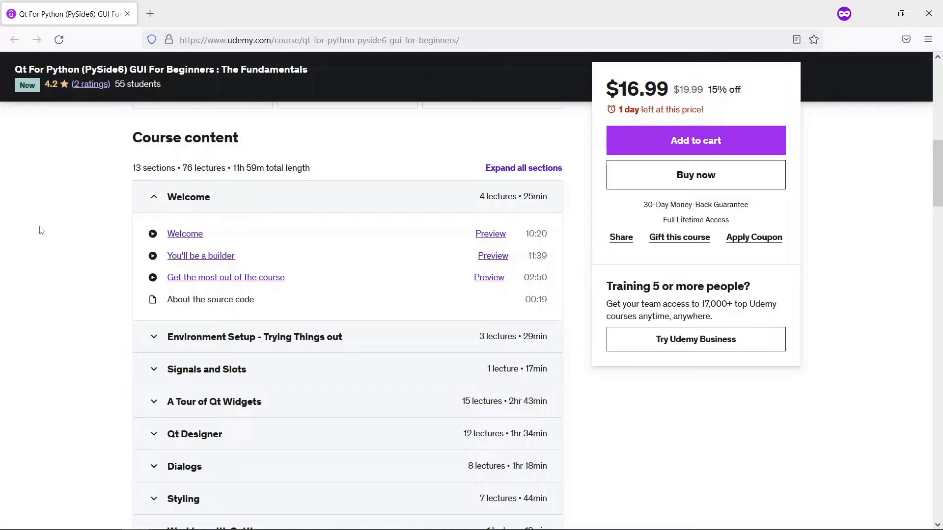
scroll("down", 3)
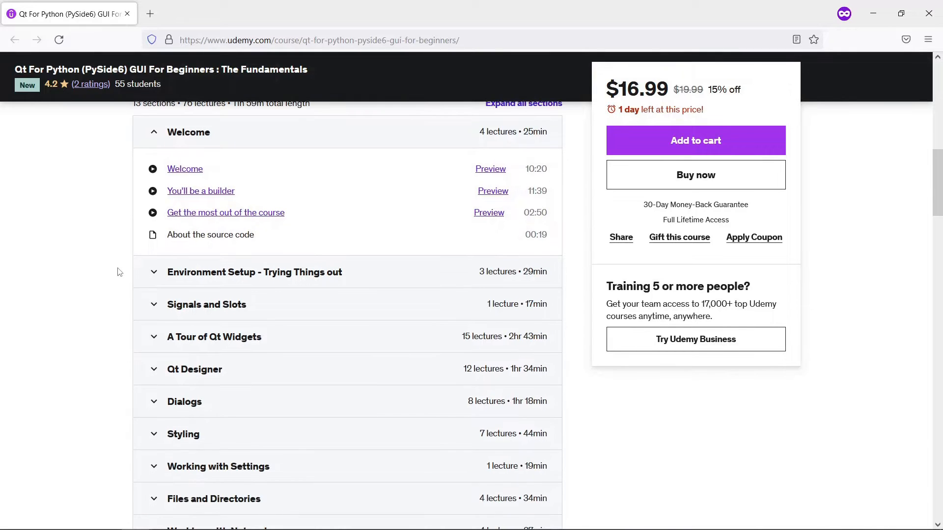
scroll("down", 3)
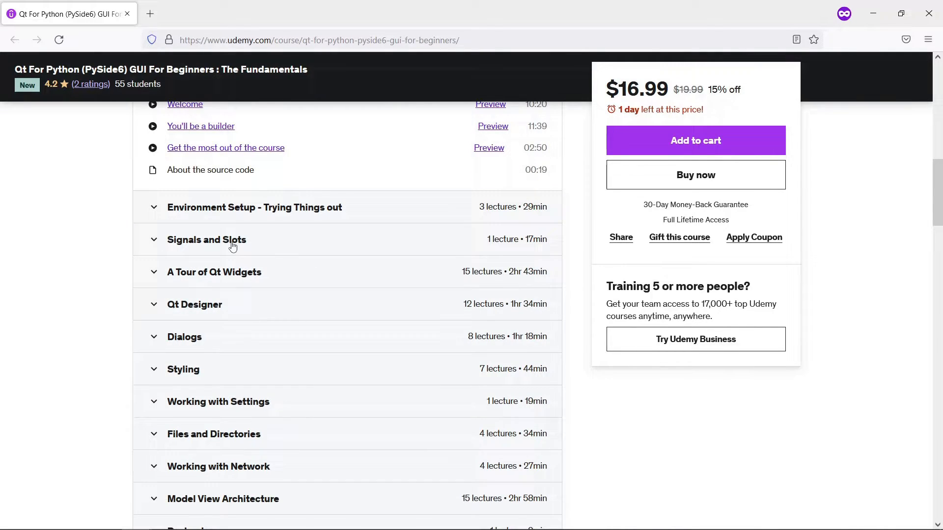
left_click(207, 239)
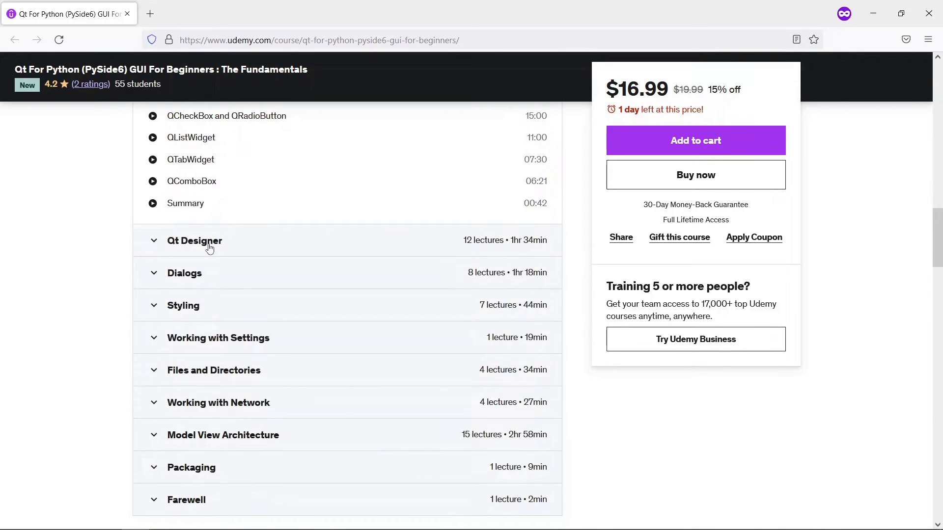
scroll("down", 3)
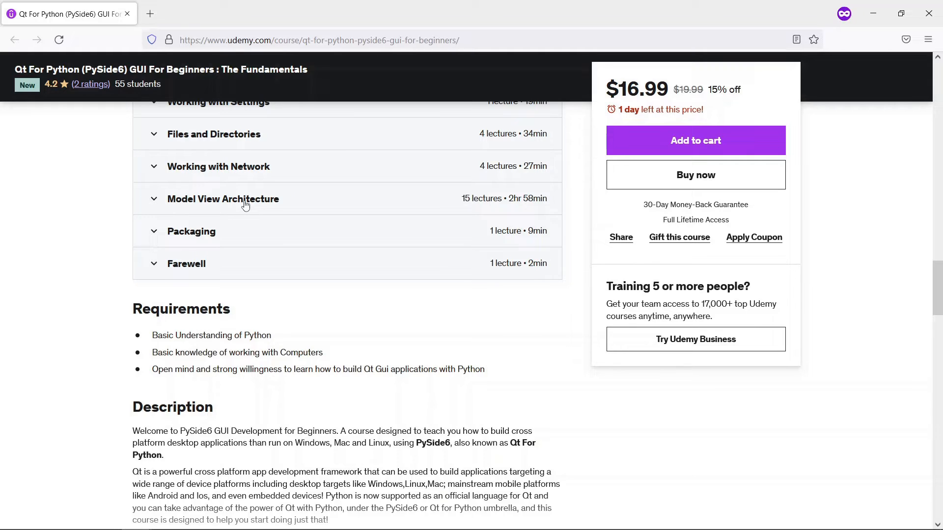
left_click(223, 199)
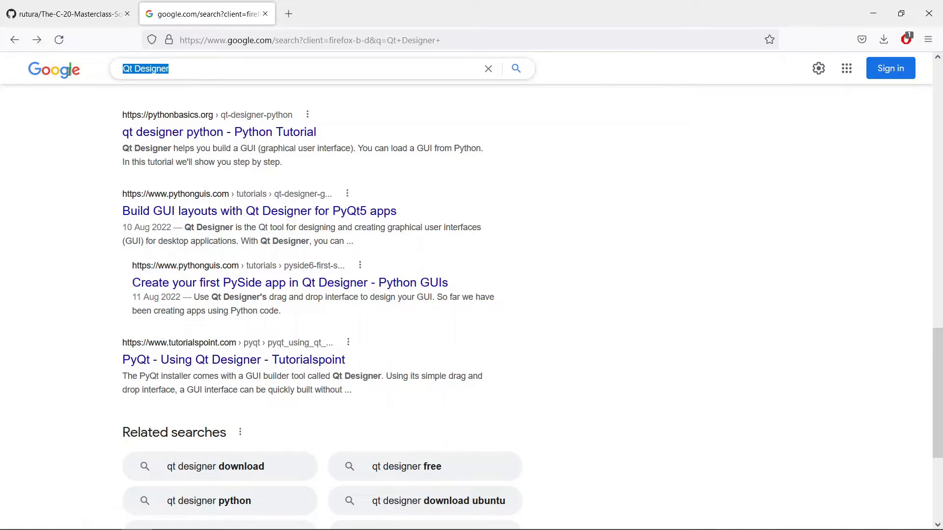
Search Google for 'Python install' and scroll down to the specific-release list.
type("Pys")
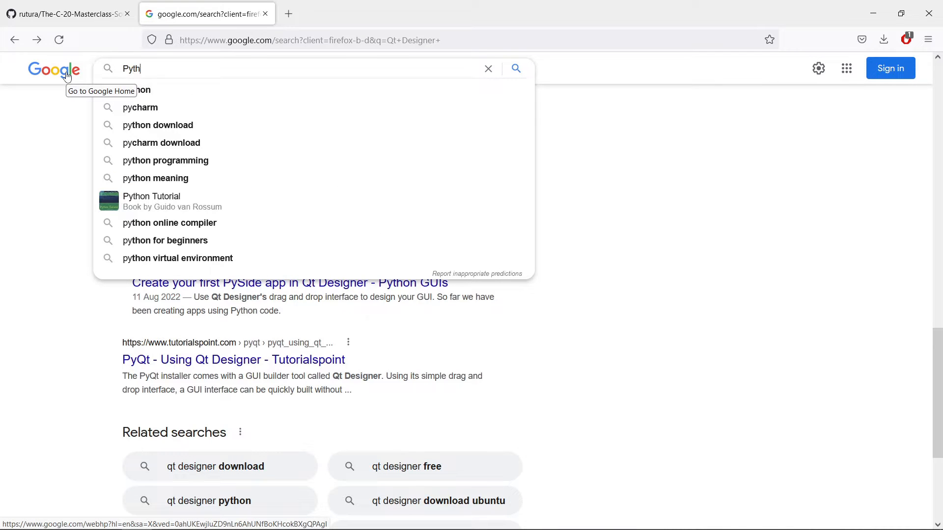
type("Python install")
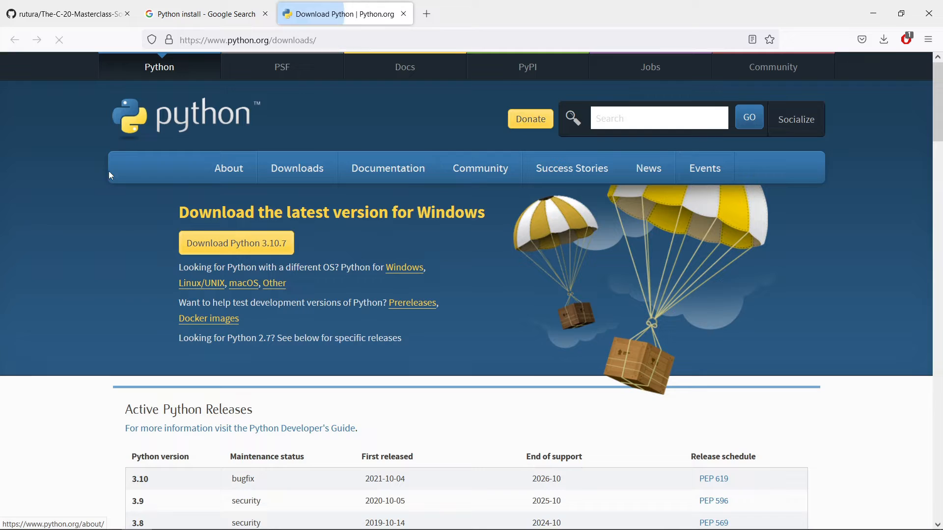
scroll("down", 3)
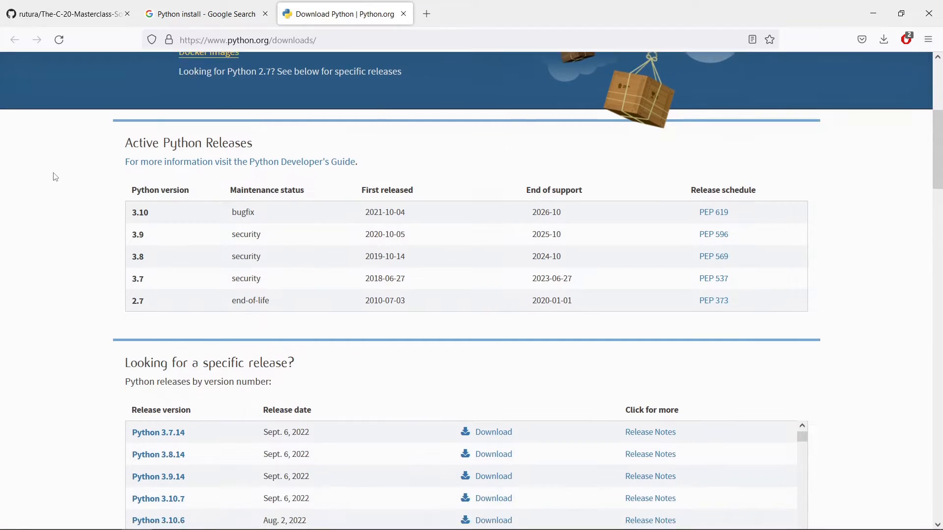
scroll("down", 3)
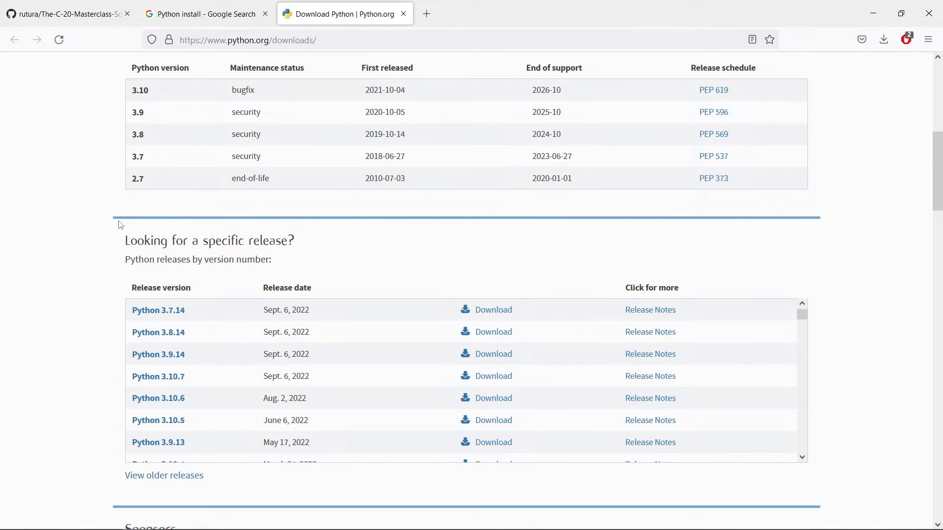
scroll("down", 3)
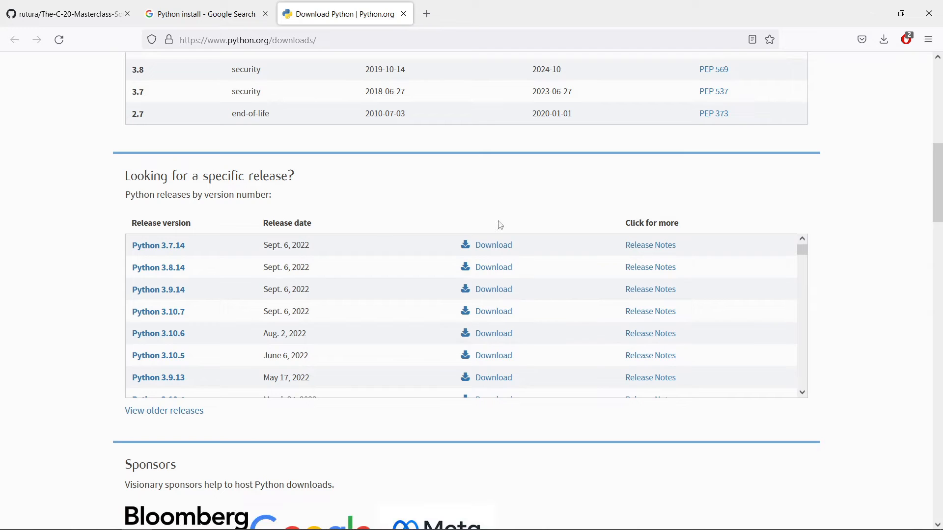
mouse_move(226, 258)
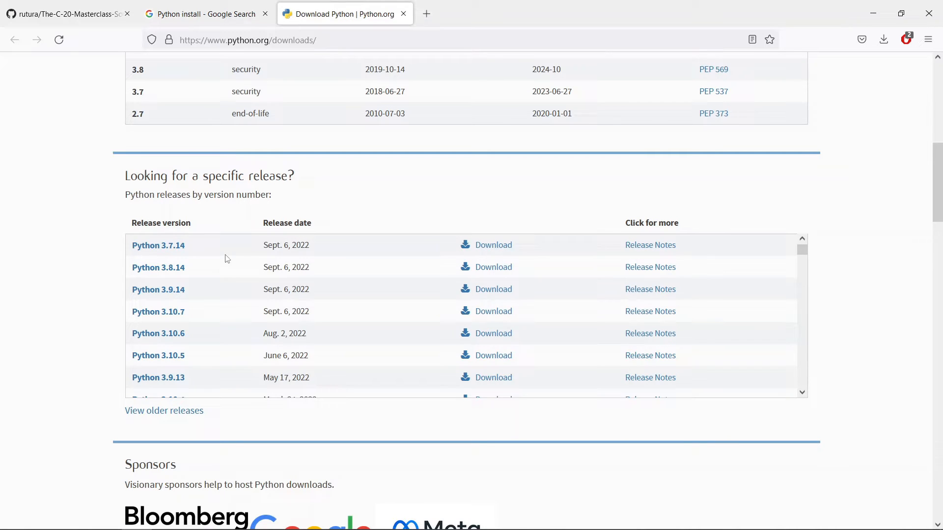
mouse_move(203, 421)
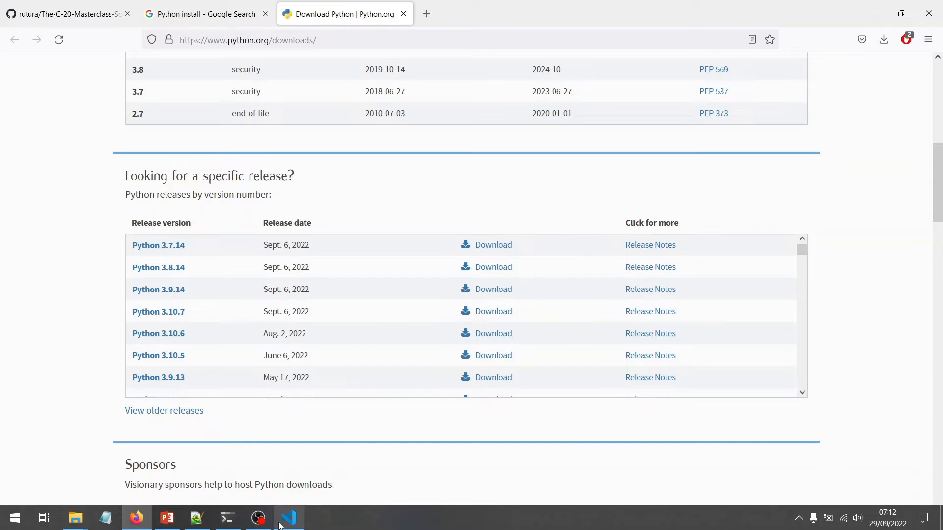
Start python in PowerShell, highlight the 3.10.7 version line, then exit().
left_click(289, 518)
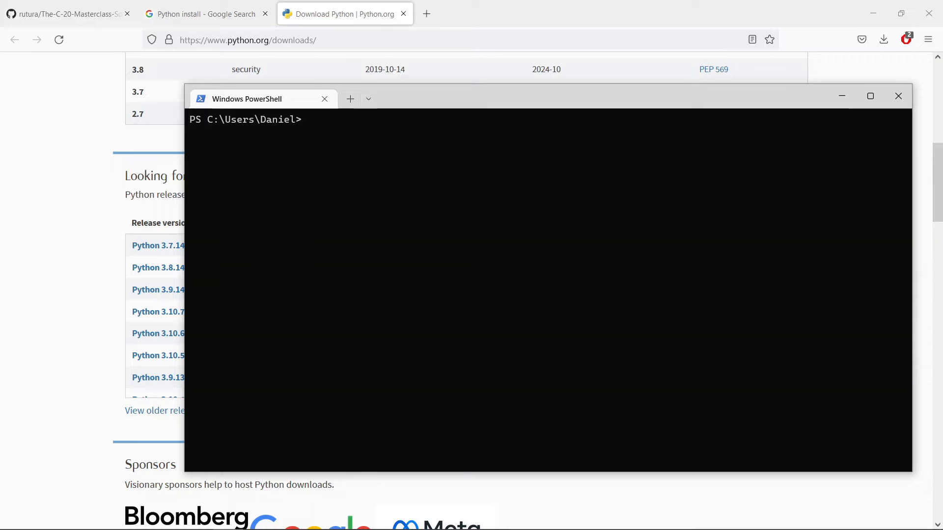
type("python")
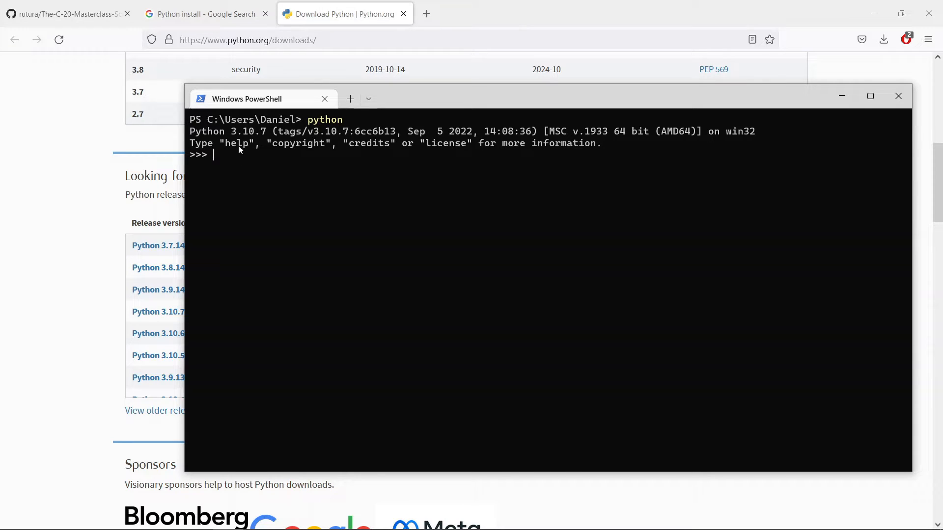
left_click_drag(214, 131, 499, 131)
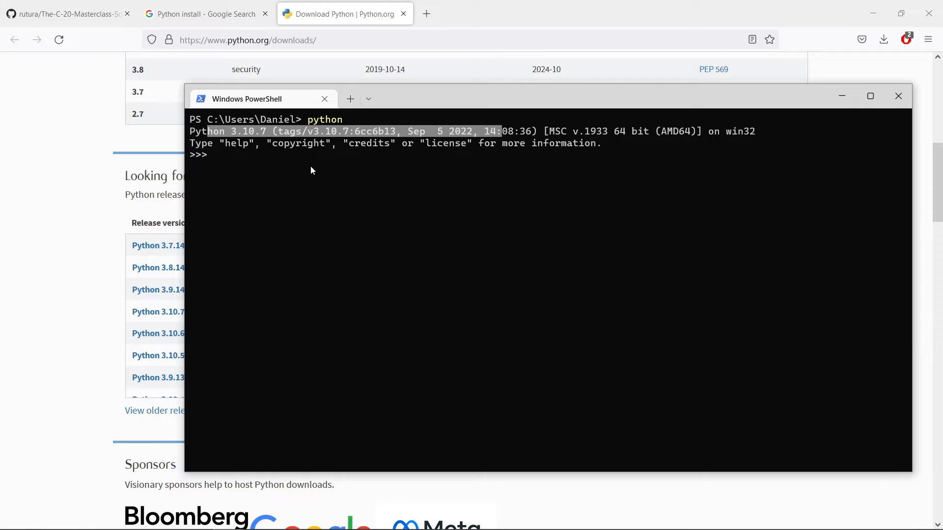
mouse_move(301, 174)
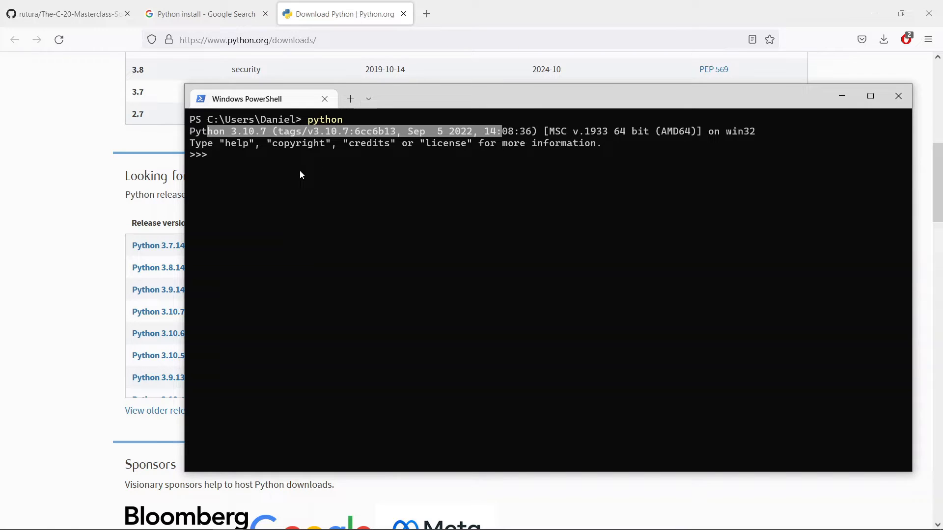
type("exit()]")
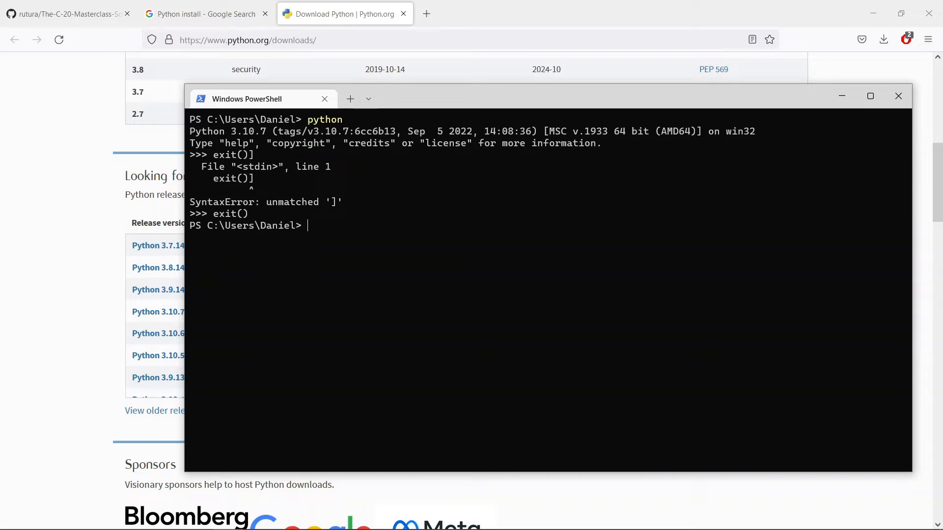
key("Enter")
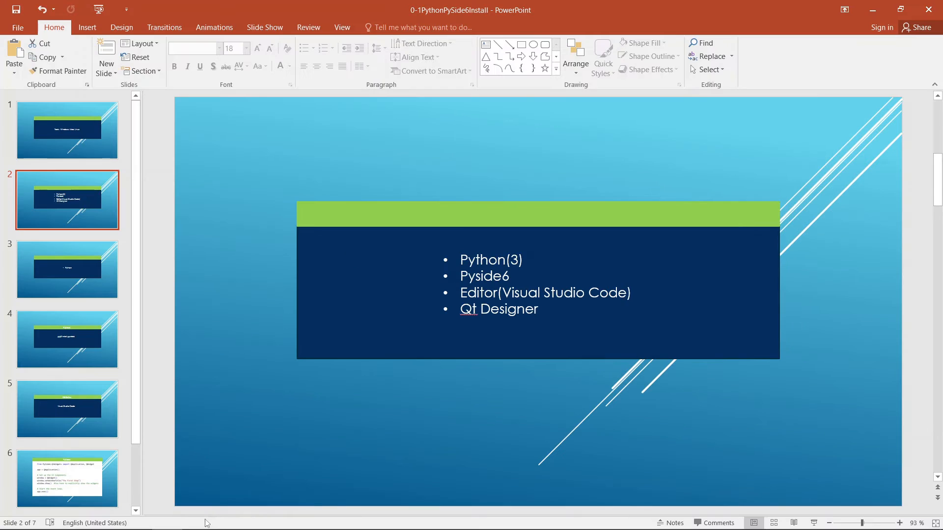
In a fresh PowerShell window, enter 'pip3 install pyside6'.
left_click(227, 517)
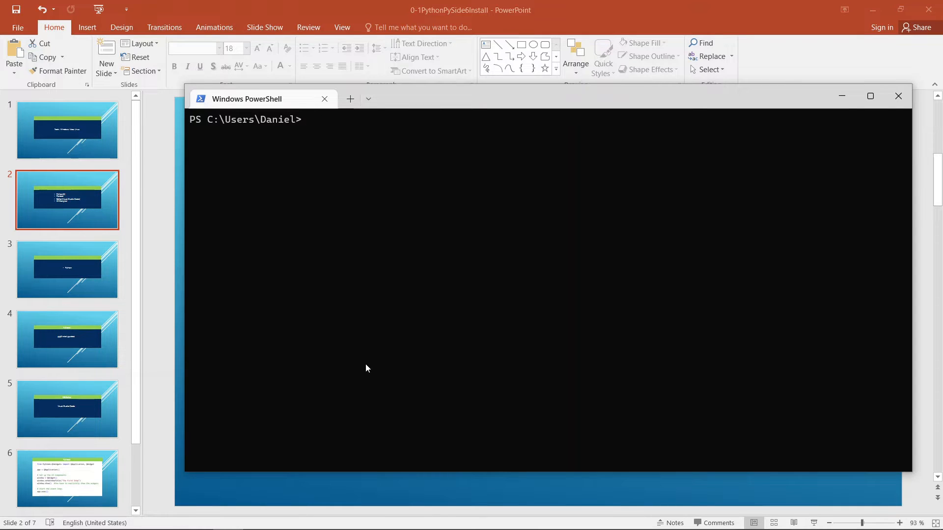
type("p")
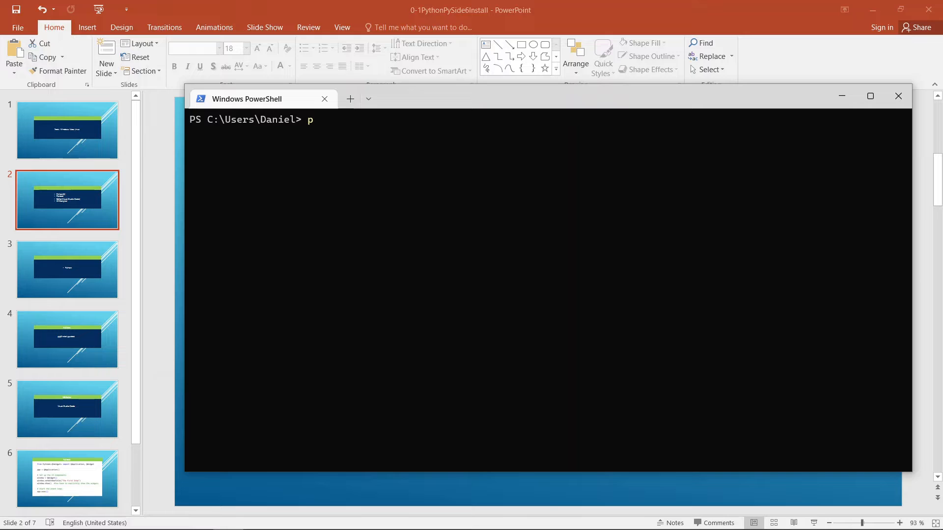
type("ip3 install")
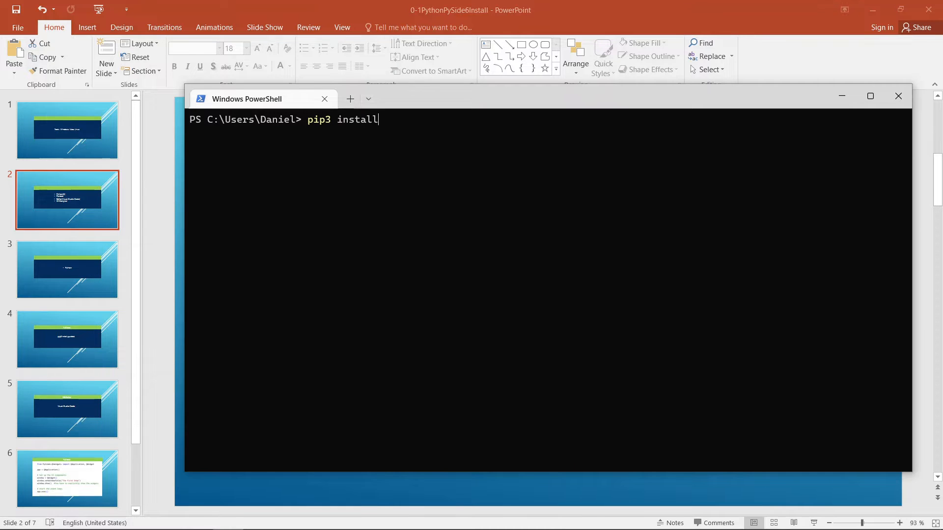
type("pyside")
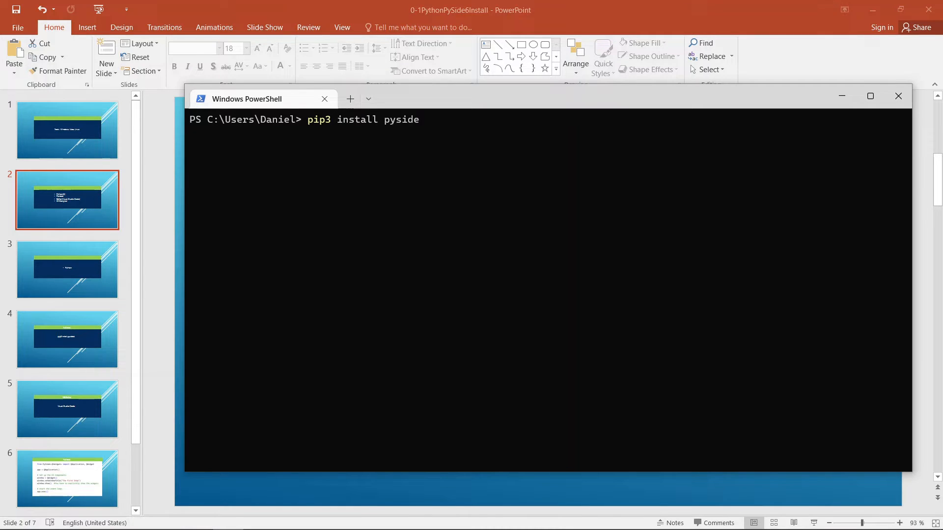
type("6")
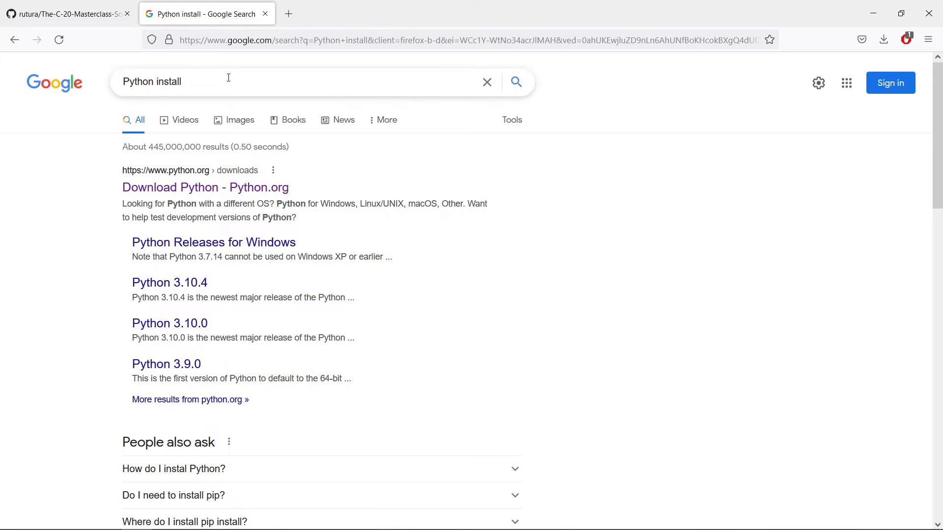
Search for Visual Studio Code, open its download page, then switch to VS Code.
type("Vi")
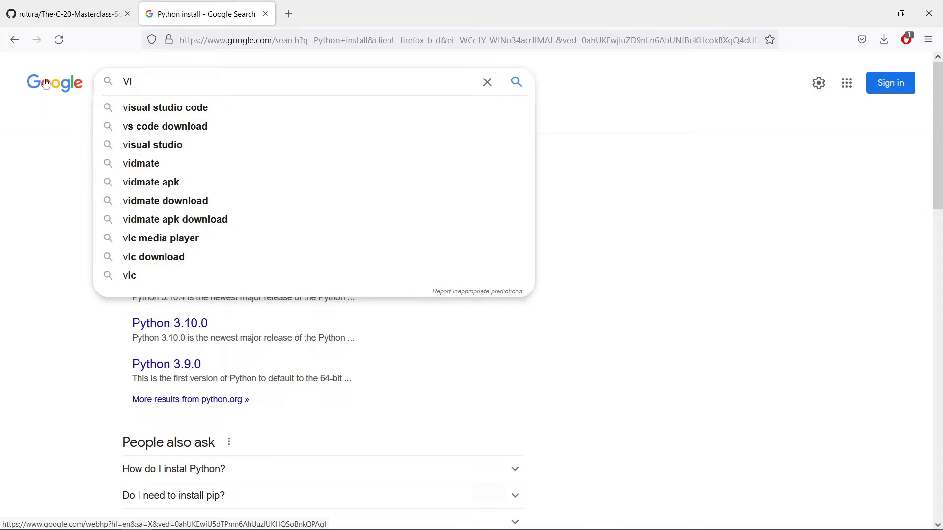
type("s")
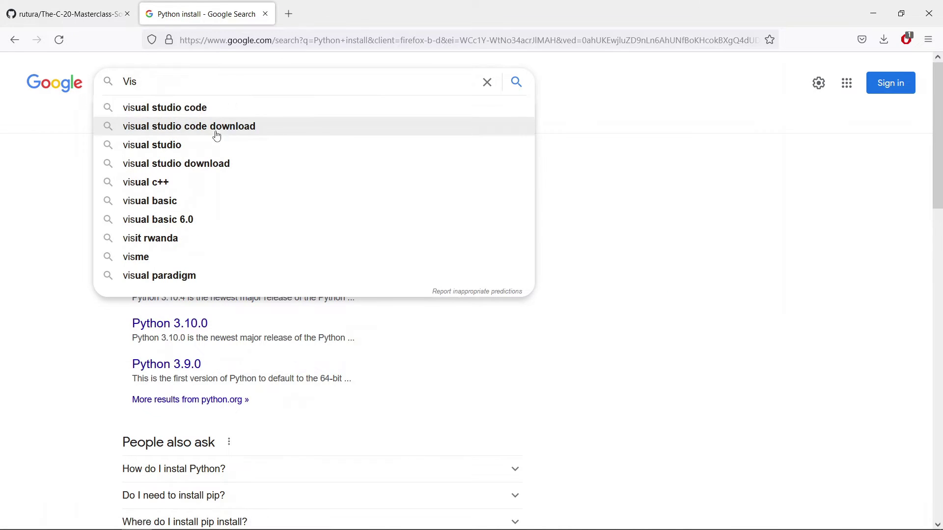
left_click(189, 126)
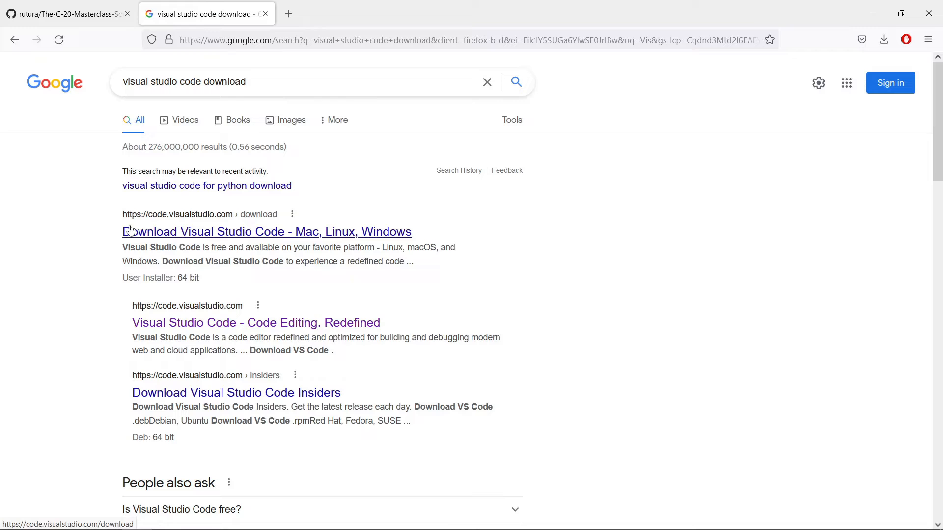
left_click(266, 231)
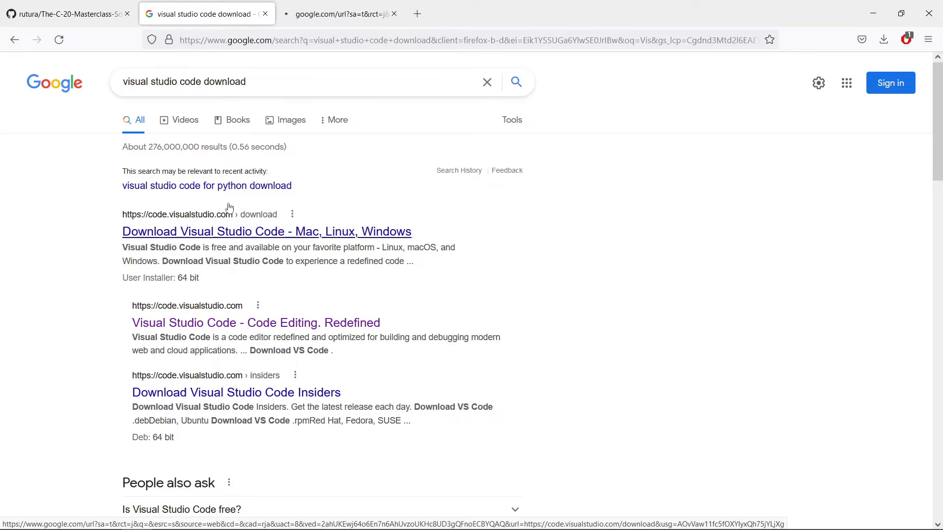
left_click(267, 232)
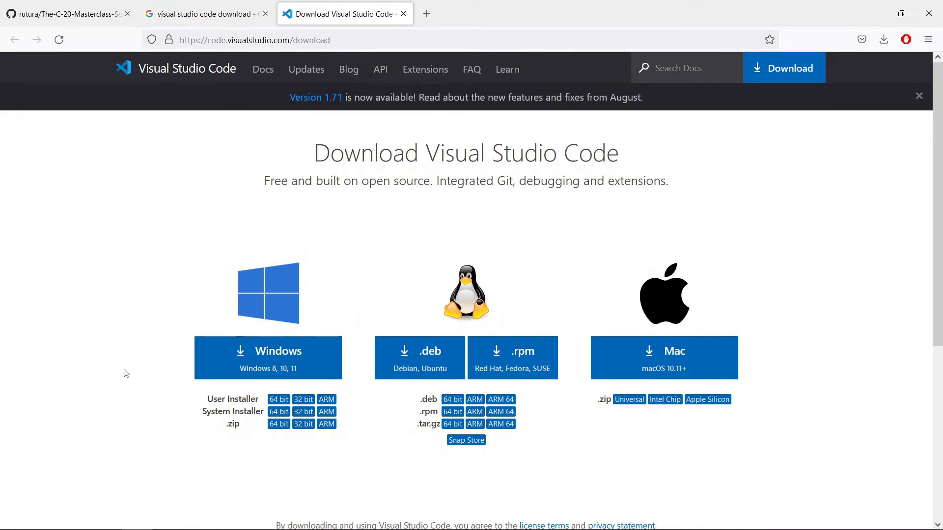
mouse_move(353, 268)
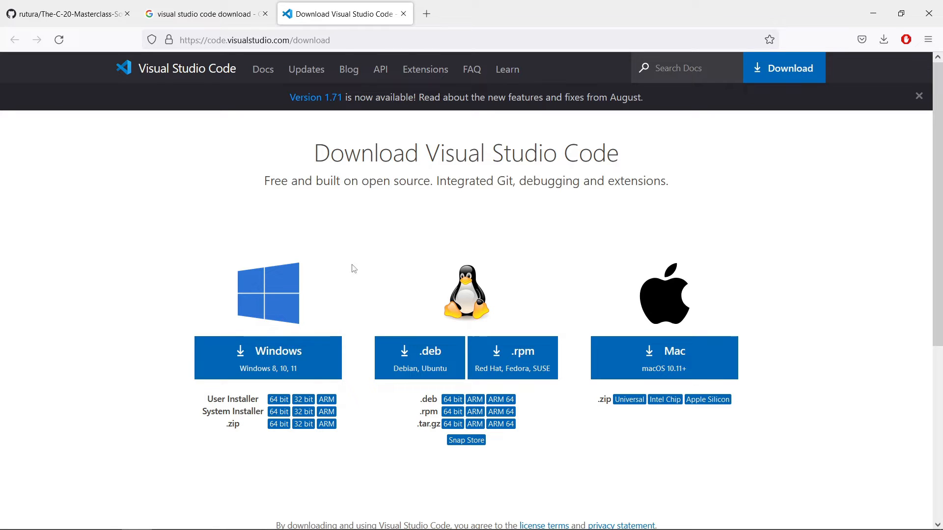
mouse_move(490, 279)
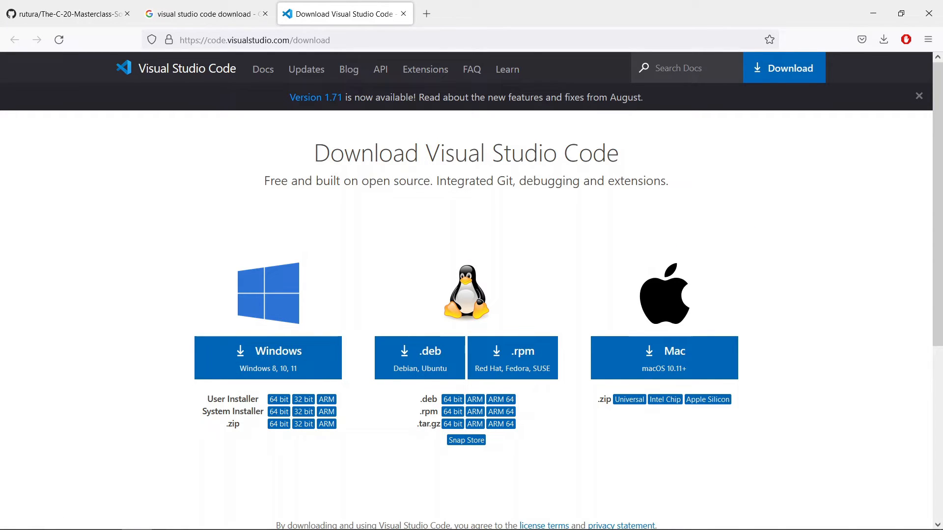
left_click(288, 517)
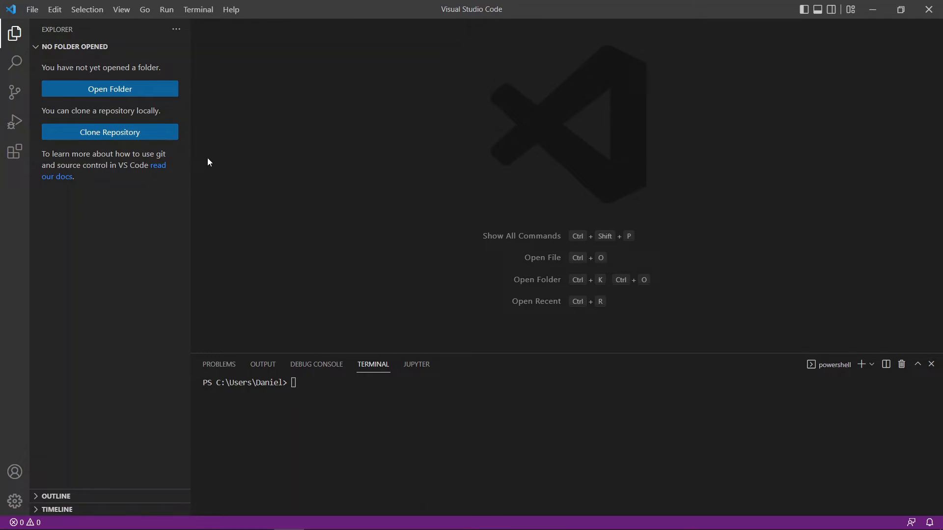
mouse_move(189, 207)
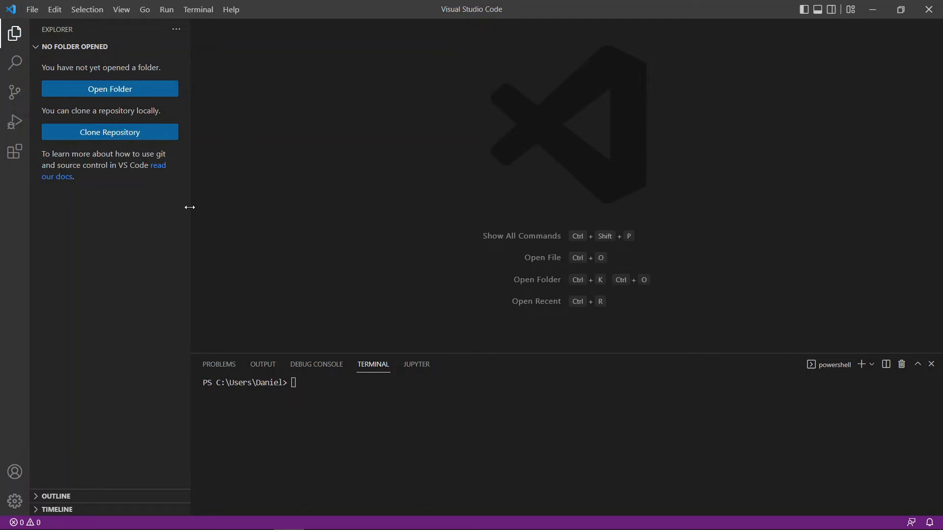
left_click(15, 32)
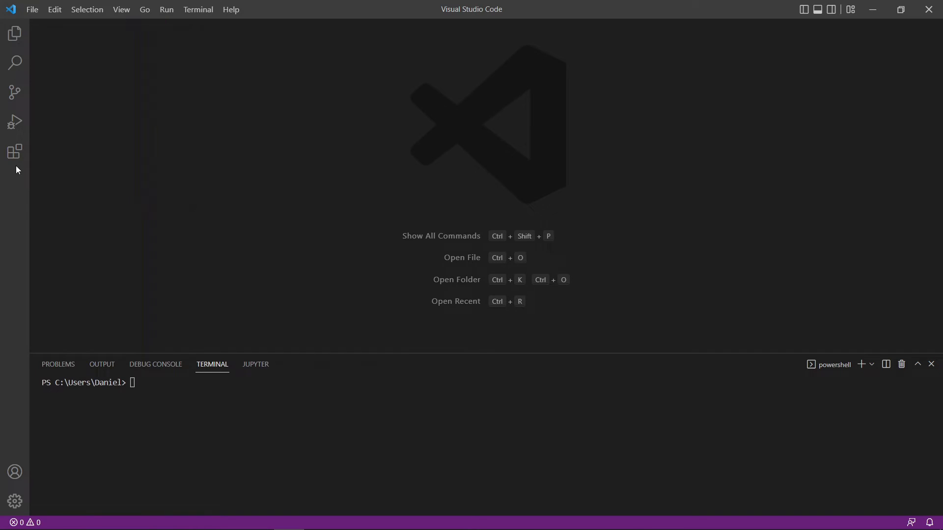
left_click(14, 152)
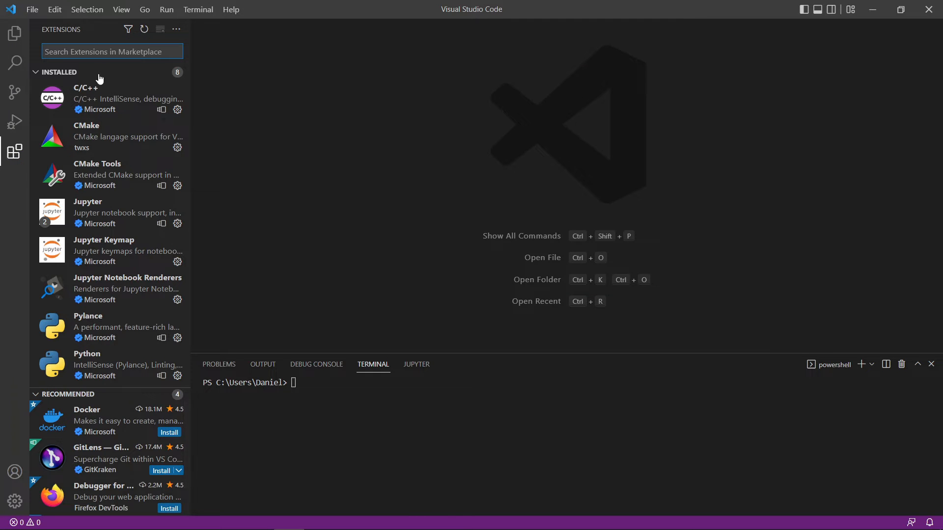
type("python")
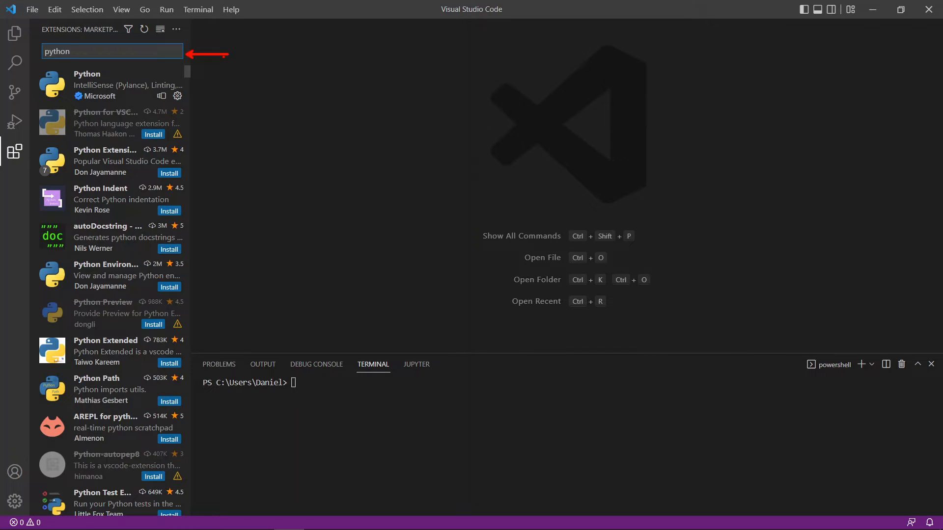
mouse_move(164, 177)
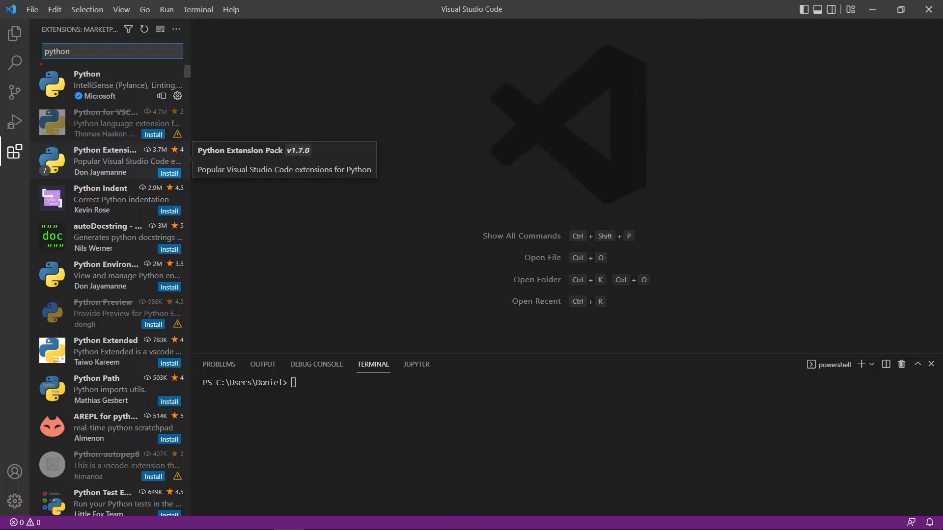
left_click(113, 86)
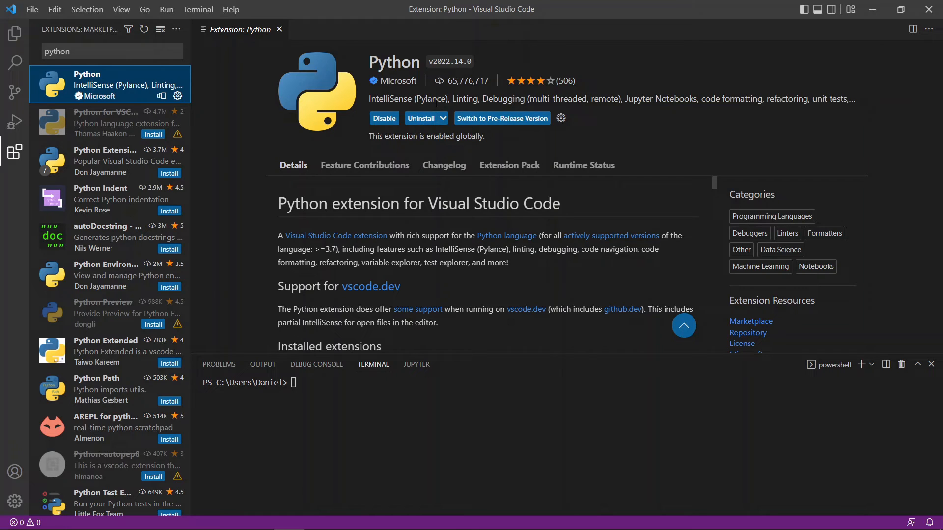
mouse_move(318, 71)
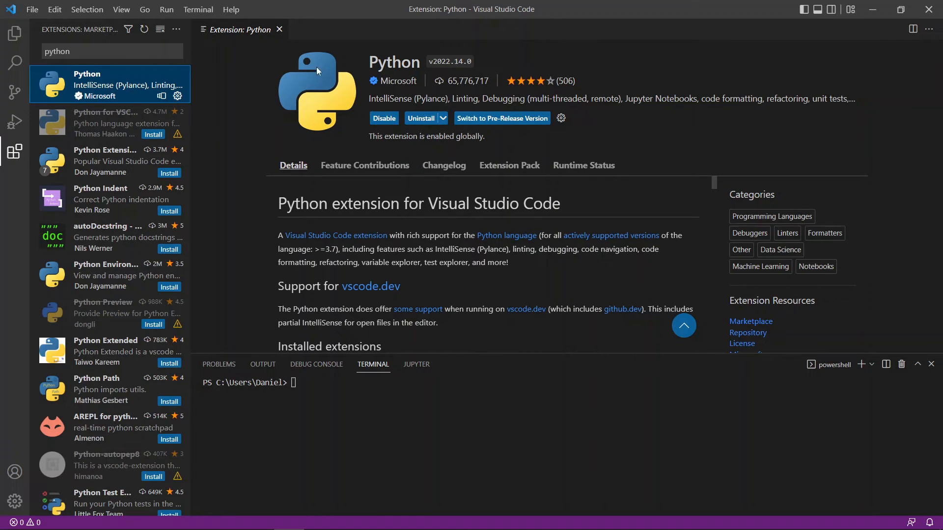
mouse_move(280, 29)
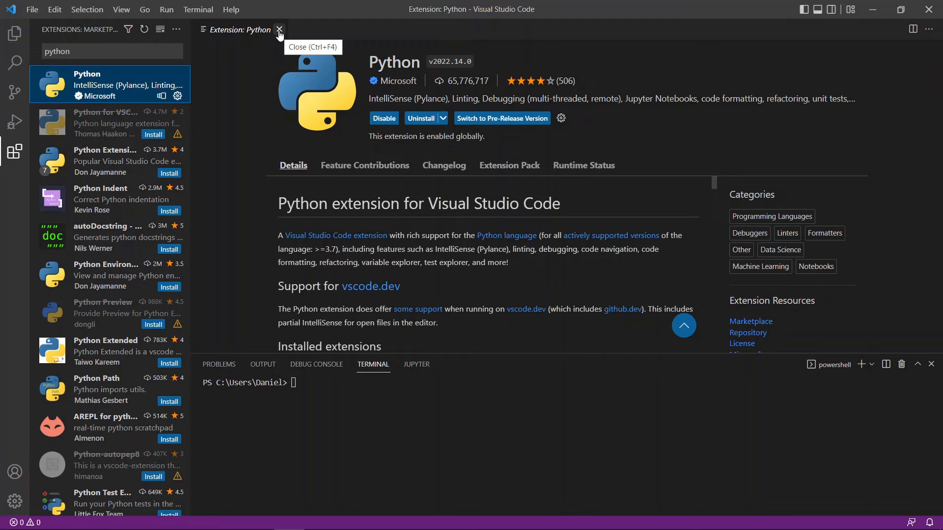
left_click(279, 30)
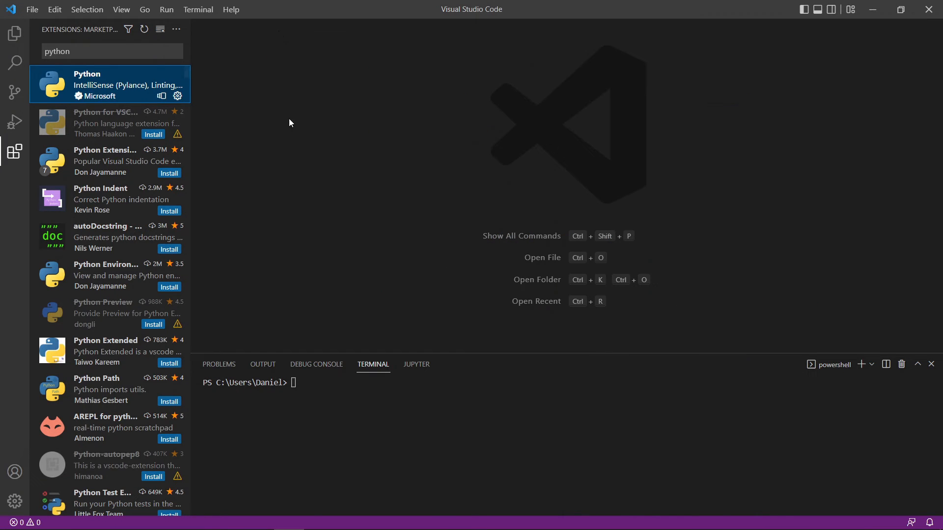
mouse_move(287, 216)
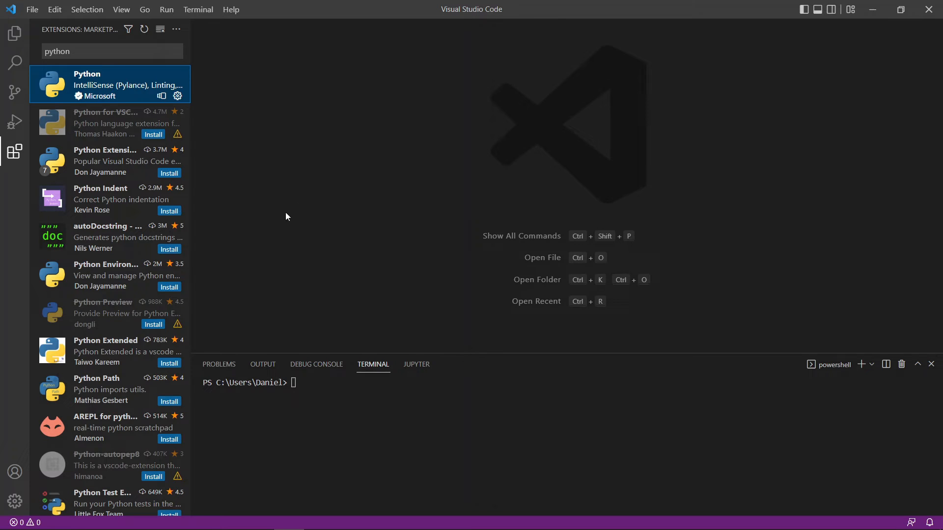
mouse_move(256, 171)
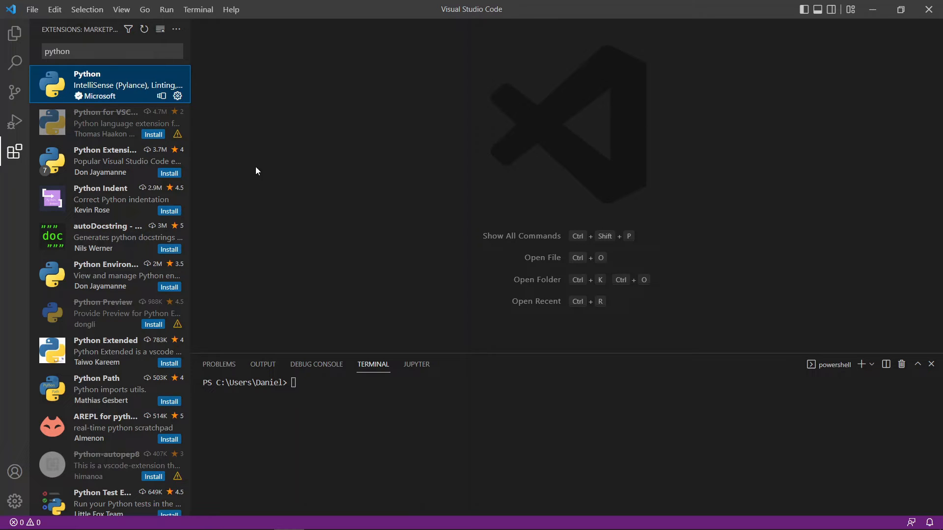
left_click(13, 31)
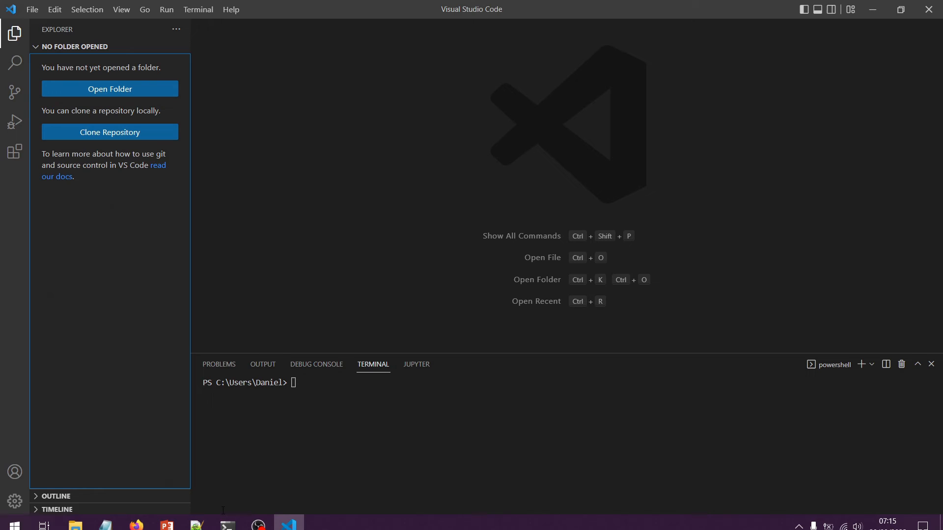
mouse_move(75, 525)
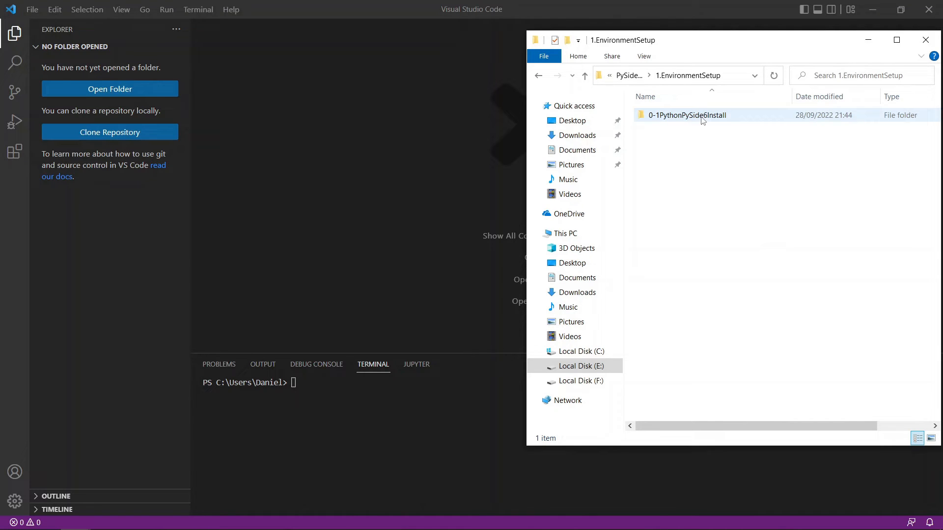
Drag the 0-1PythonPySide6Install folder from File Explorer onto Visual Studio Code.
double_click(686, 114)
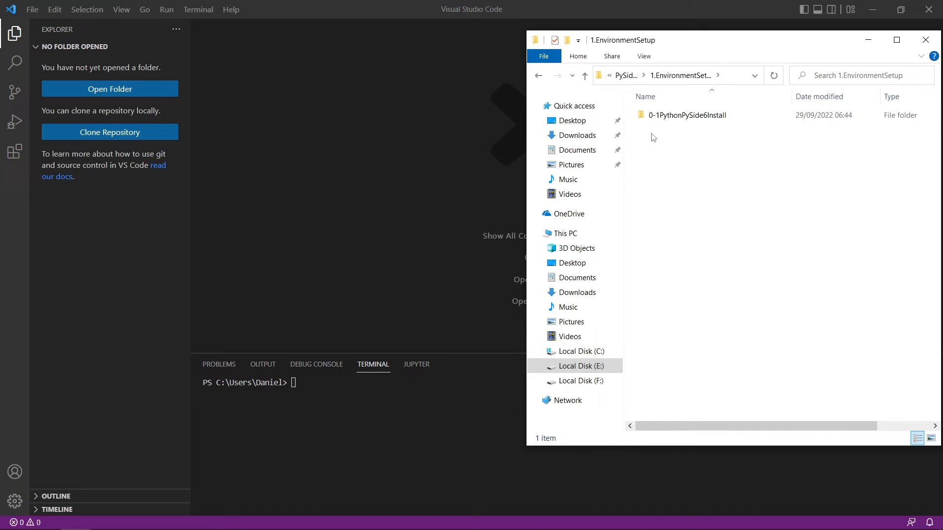
mouse_move(677, 118)
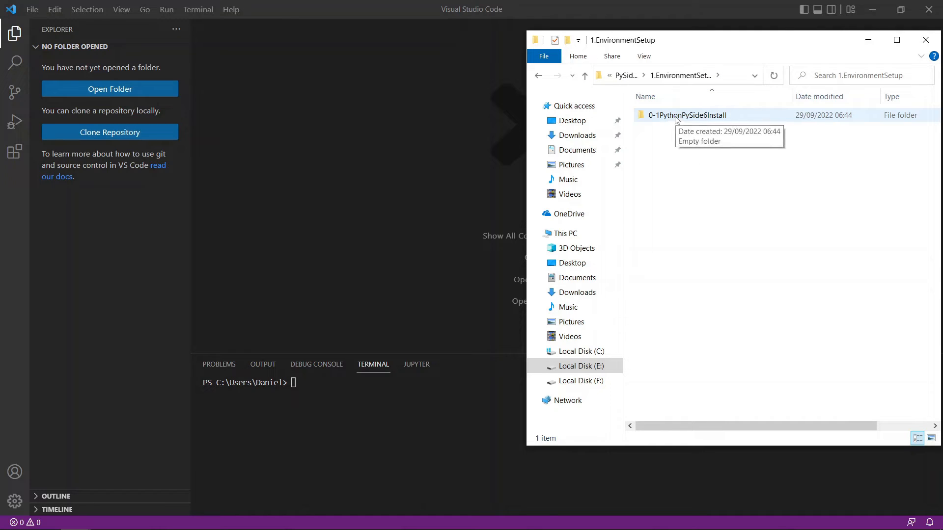
left_click_drag(686, 115, 374, 163)
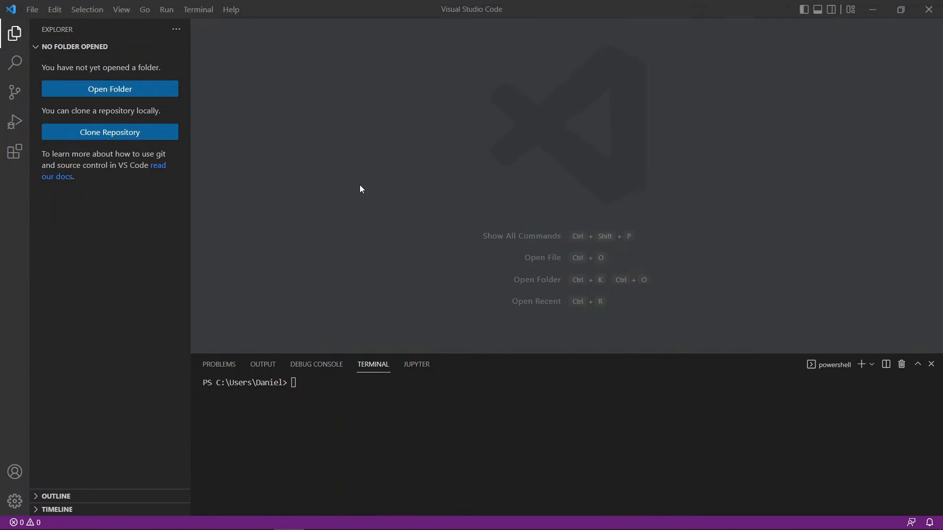
left_click(110, 88)
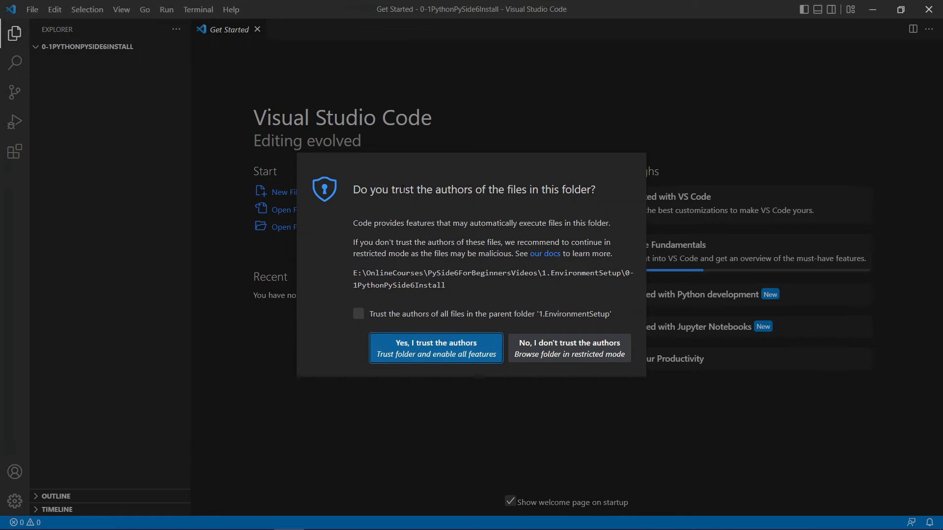
mouse_move(357, 257)
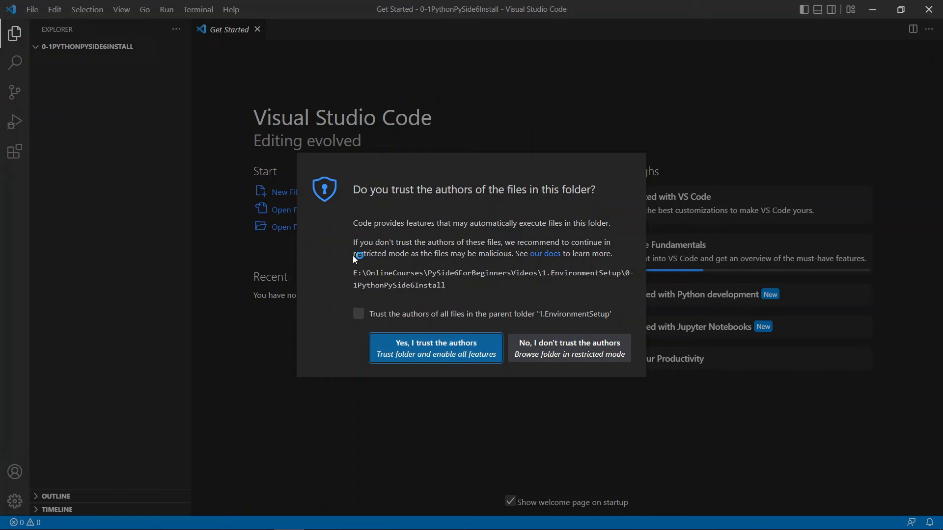
mouse_move(431, 318)
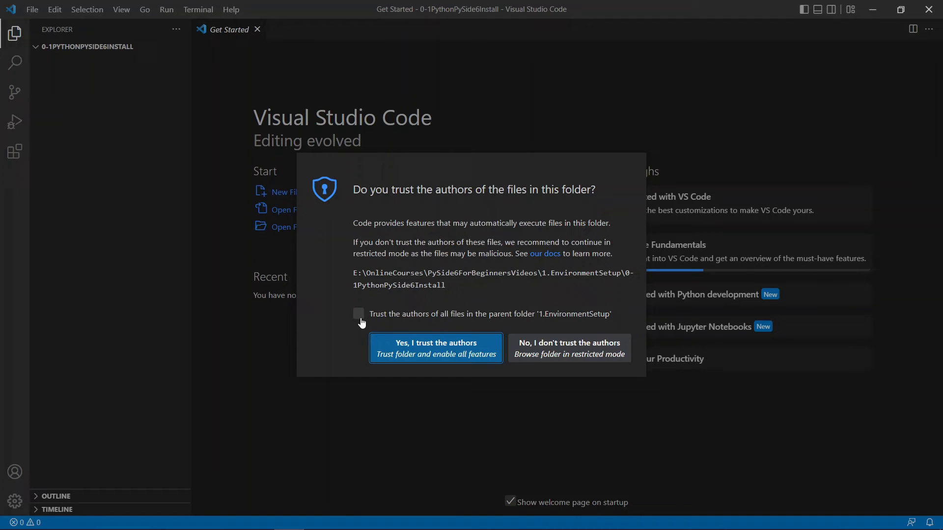
Choose 'Yes, I trust the authors' for the 0-1PythonPySide6Install folder.
left_click(436, 347)
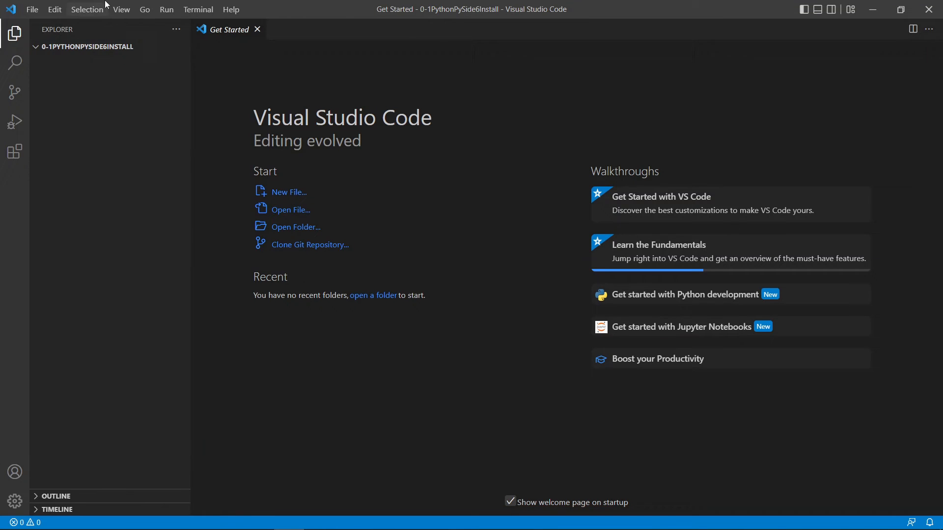
mouse_move(139, 57)
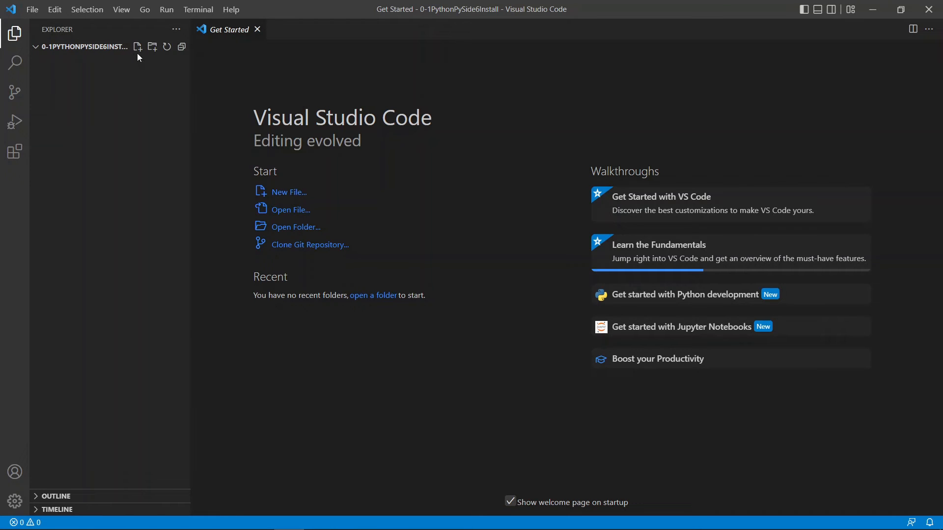
mouse_move(173, 58)
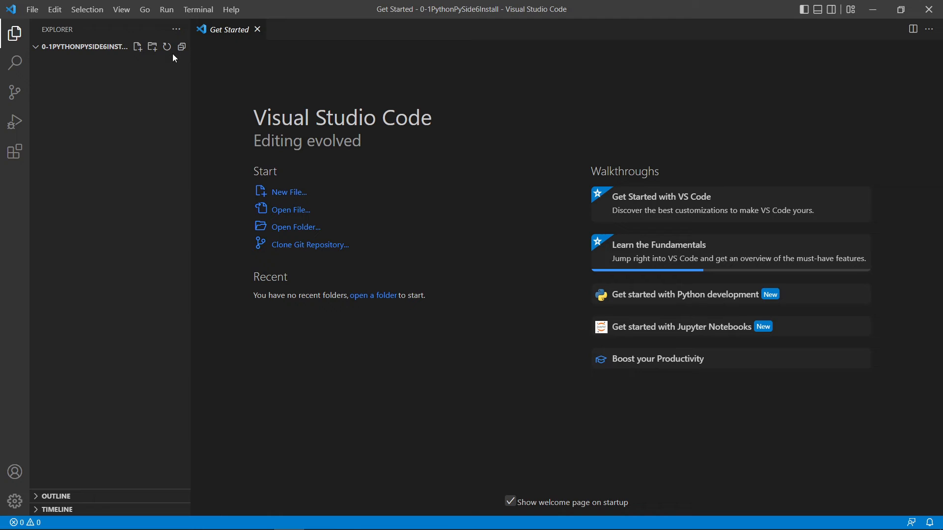
mouse_move(138, 47)
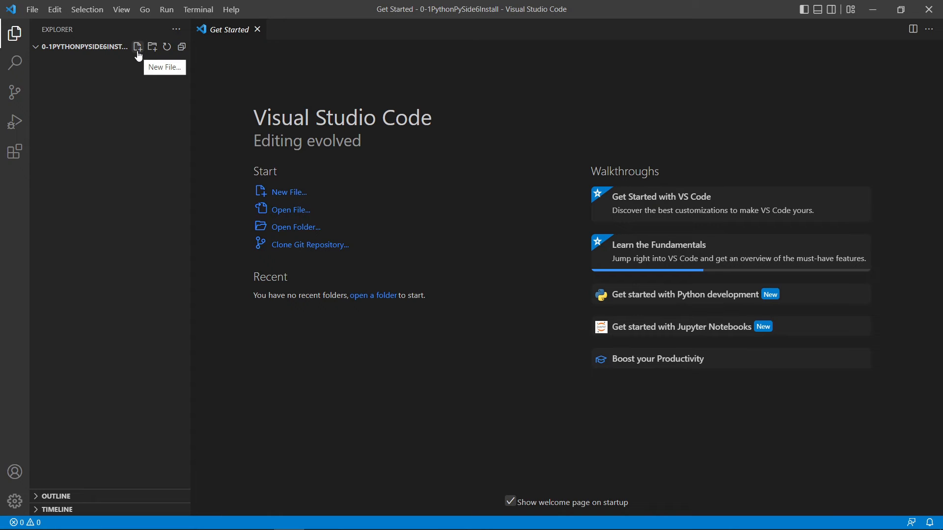
mouse_move(153, 55)
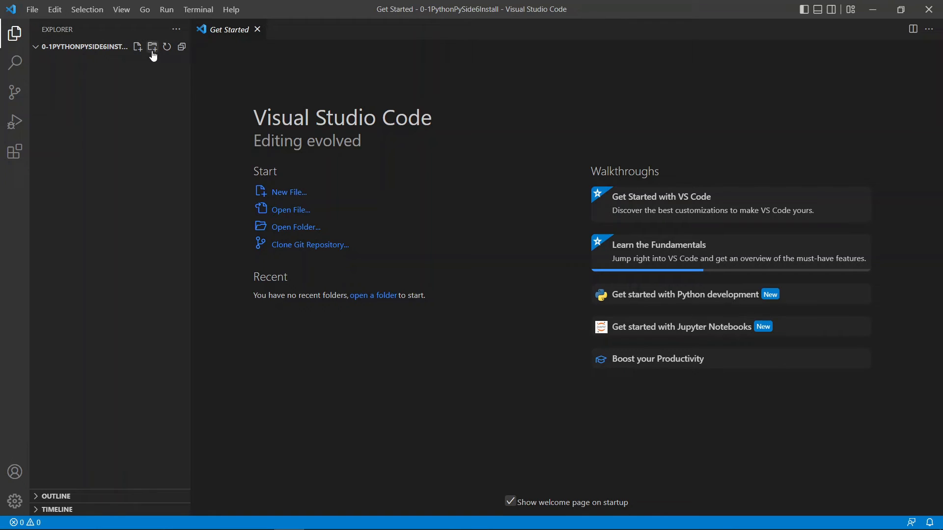
mouse_move(139, 54)
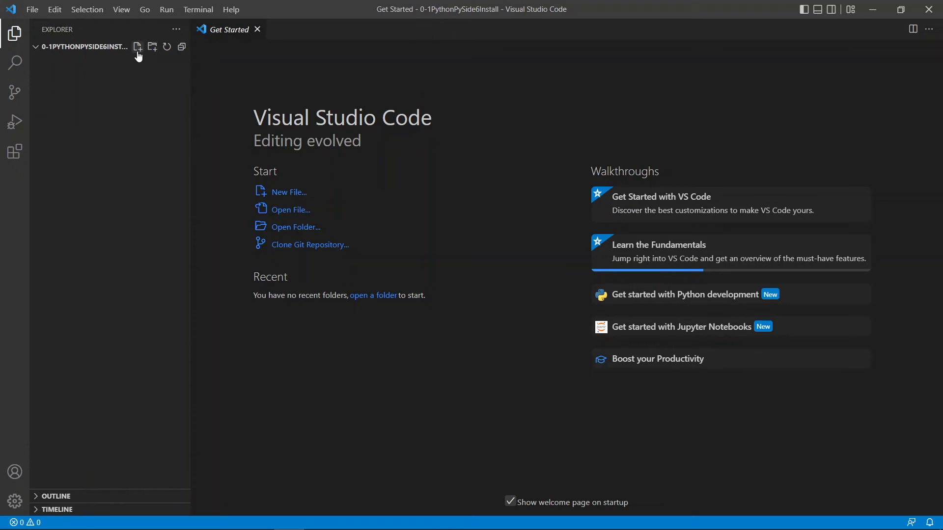
Add a new file named main.py from the Explorer header.
left_click(137, 46)
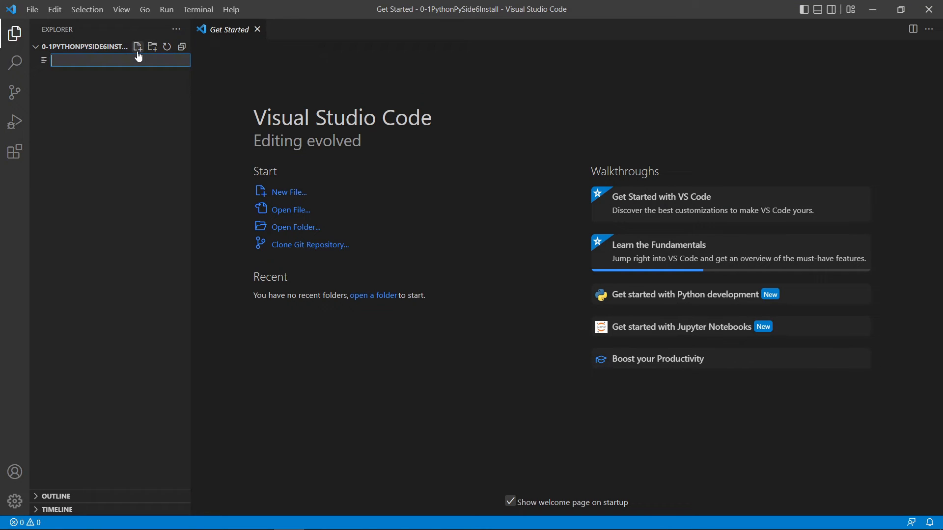
type("ma")
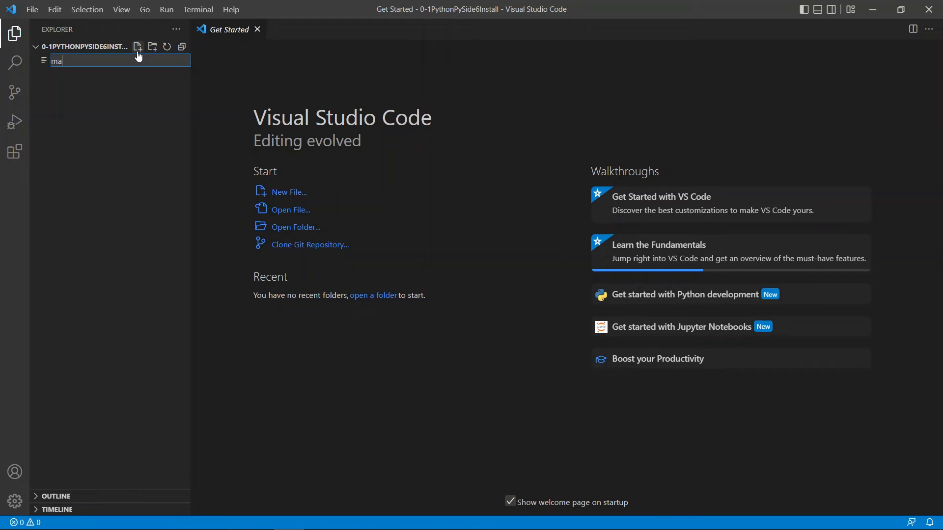
type("in.py")
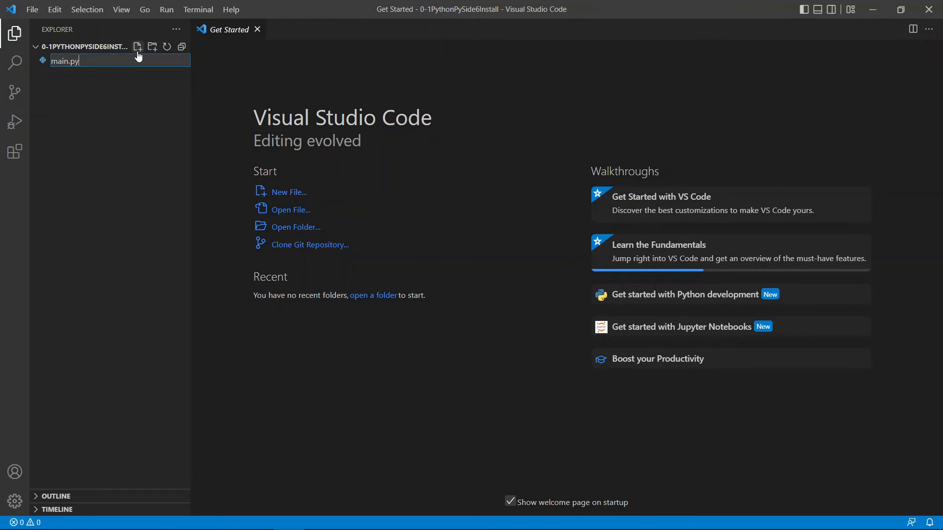
key("Enter")
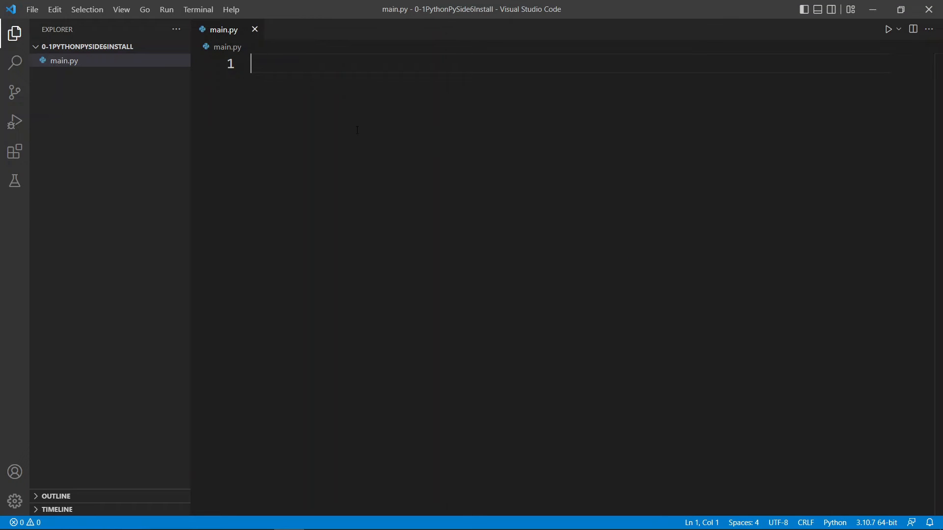
mouse_move(443, 224)
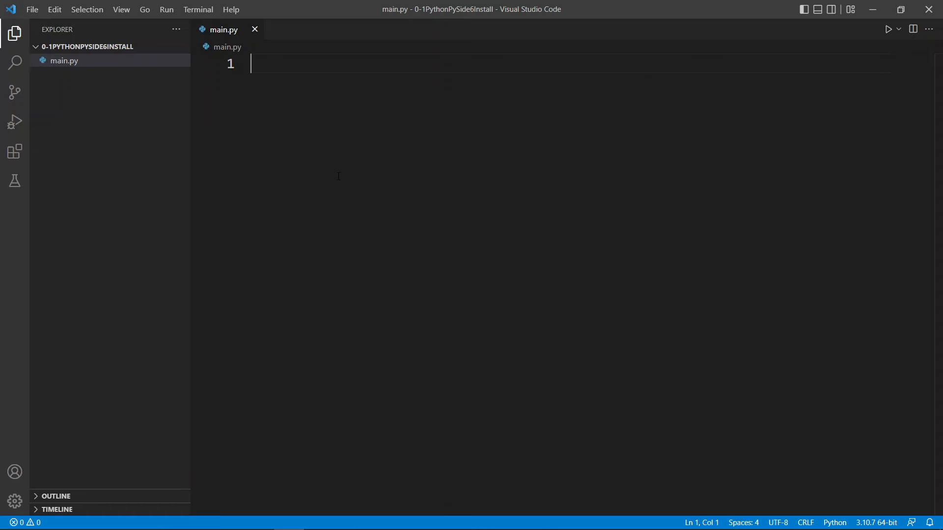
Write 'from PySide6.QtWidgets import QApplication, QWidget' and 'import sys' in main.py.
type("from PySide6.QtWidgets import QApplication, QWidget")
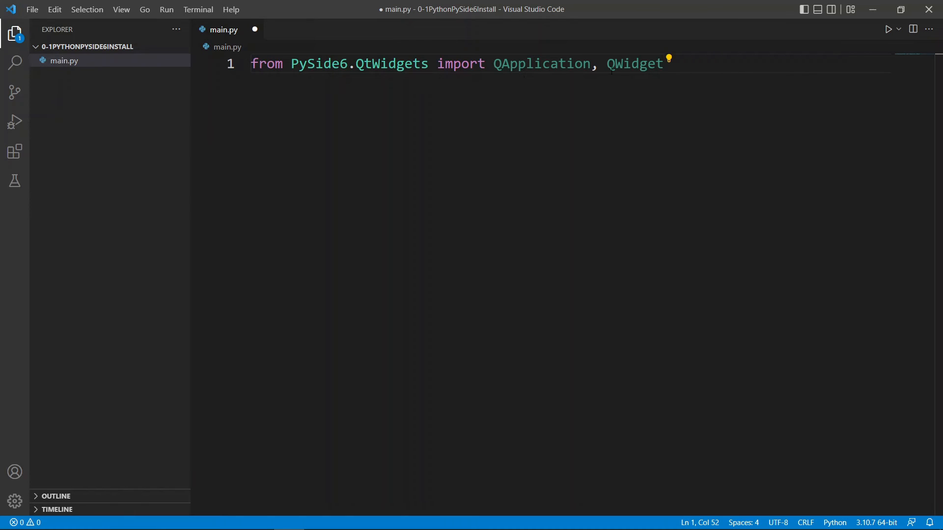
left_click(639, 63)
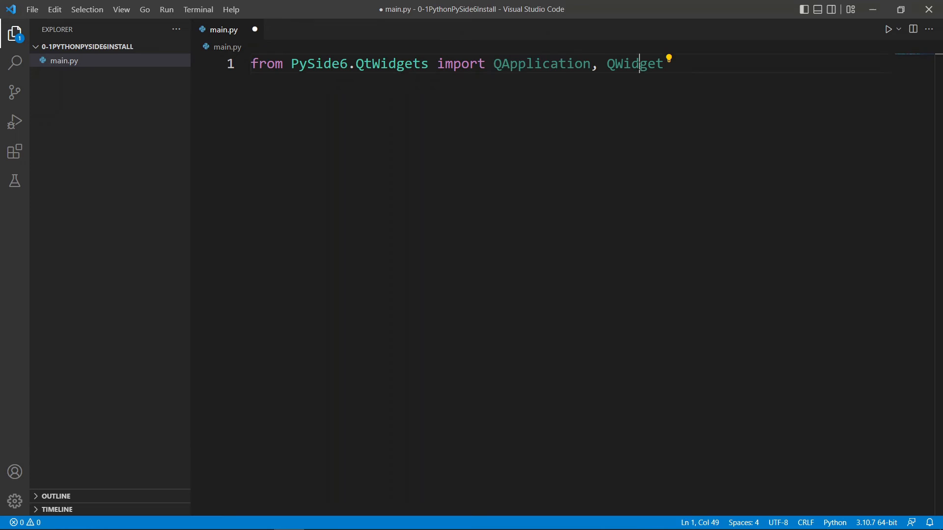
left_click_drag(493, 64, 631, 63)
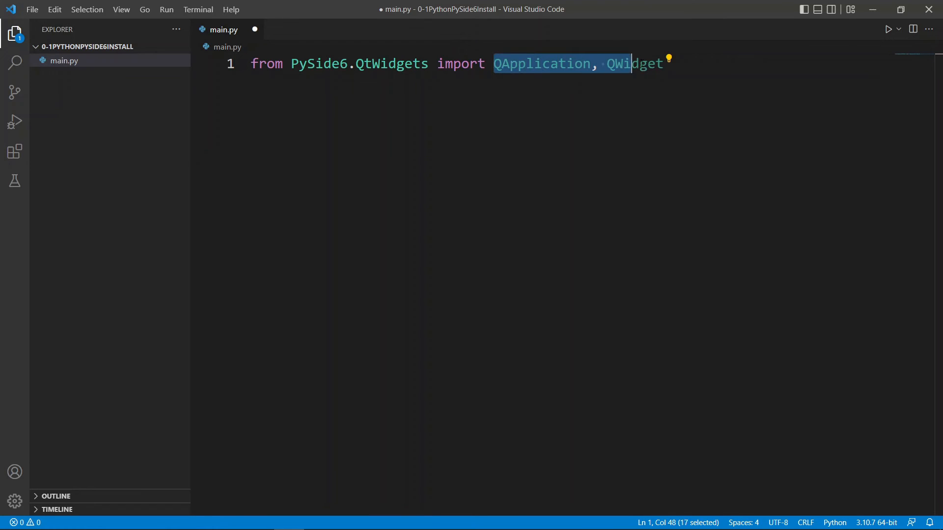
key("shift+end")
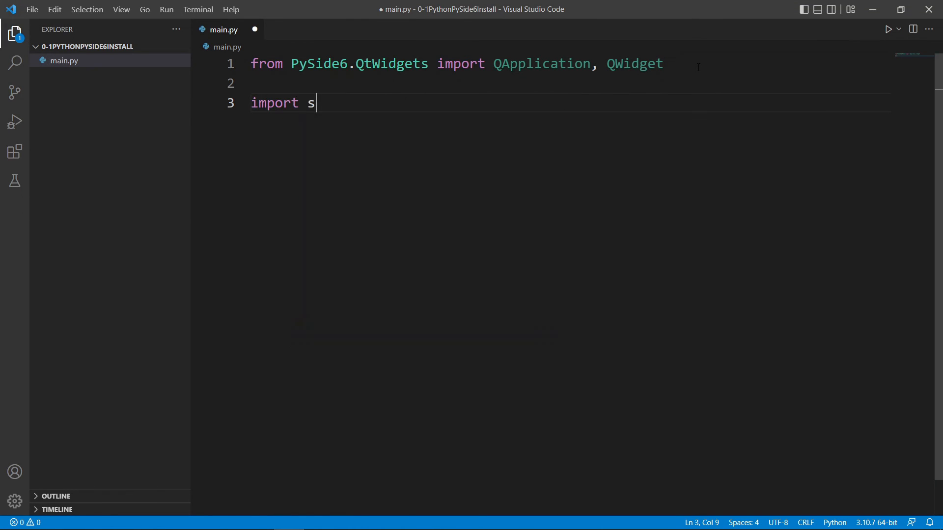
type("ys")
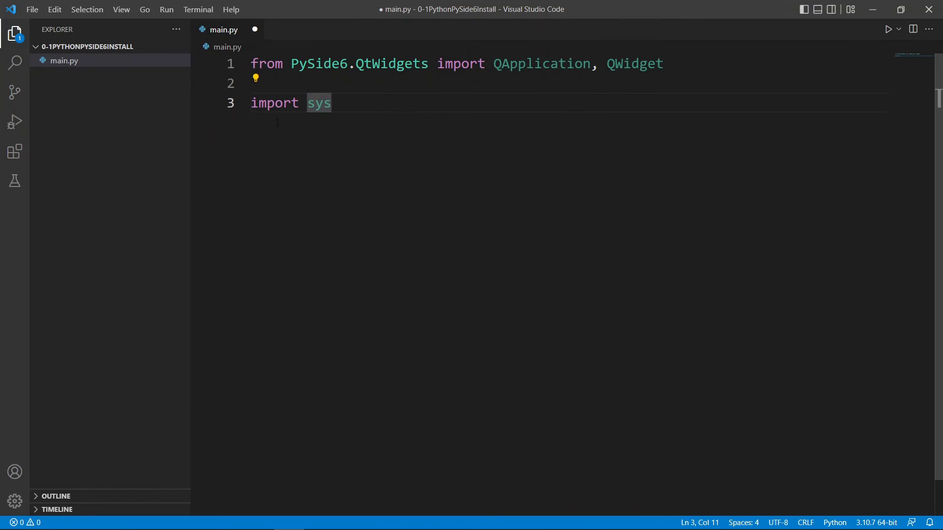
mouse_move(343, 219)
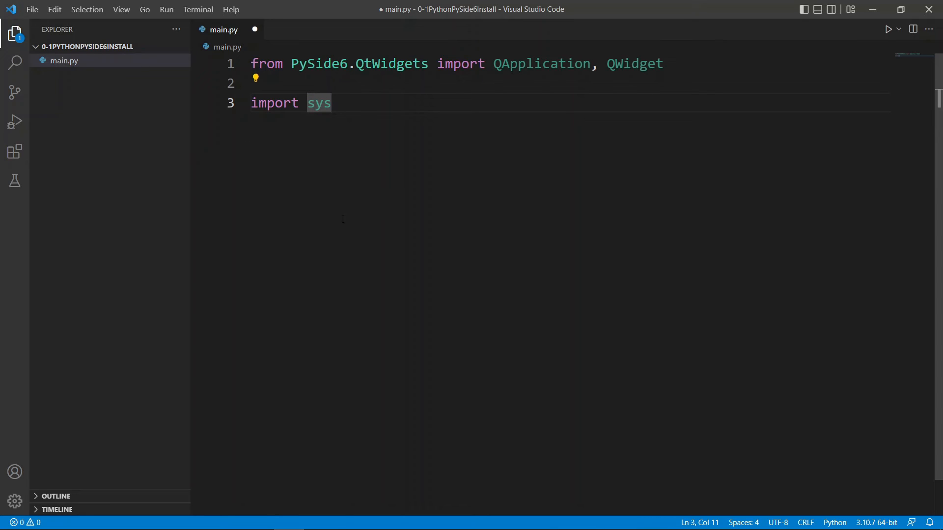
key("Enter")
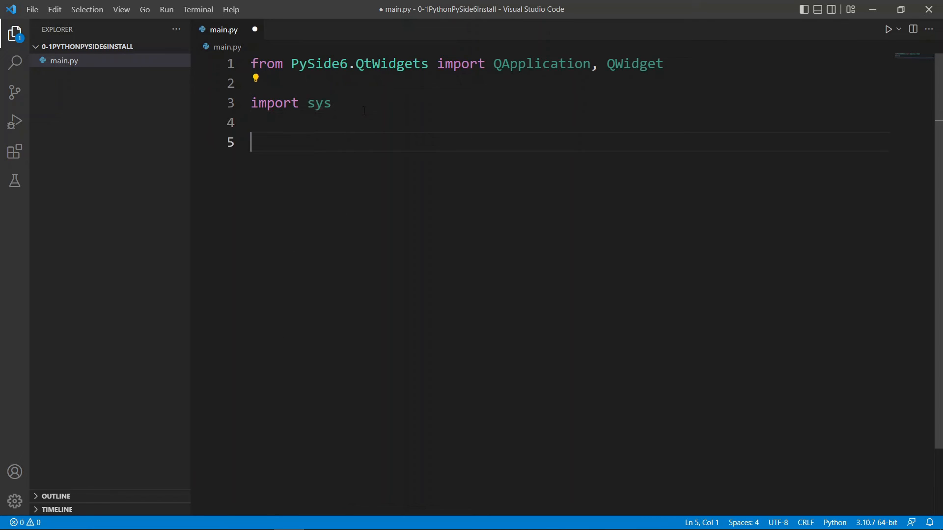
Add app = QApplication(sys.argv), window = QWidget() and window.show().
type("app =")
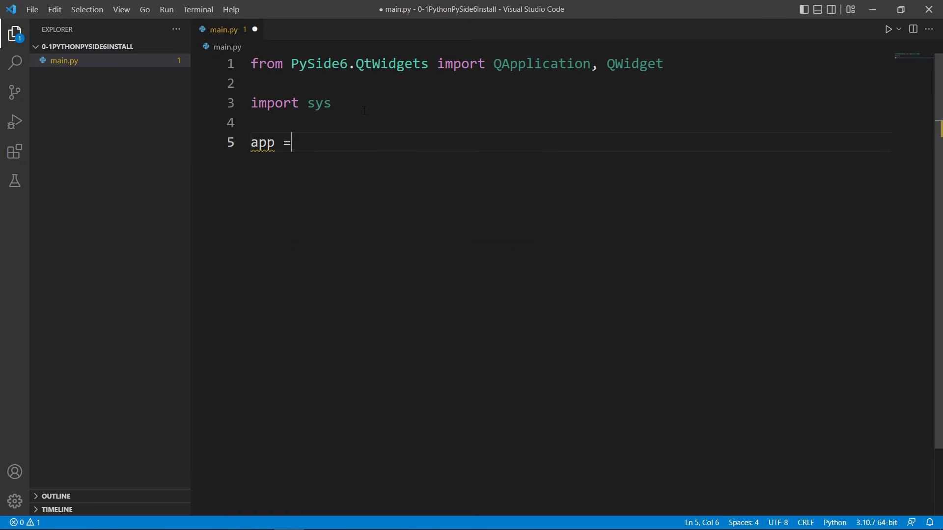
type("QApplication()")
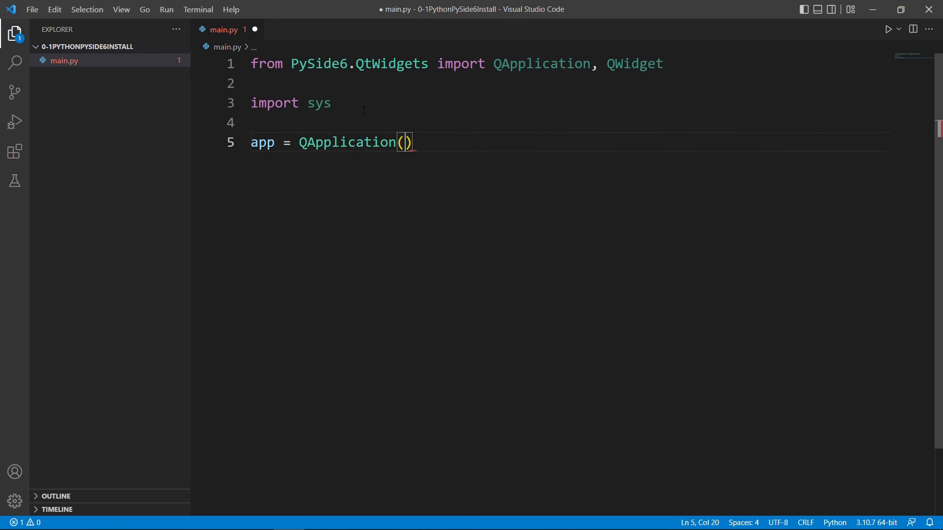
type("sys.ar")
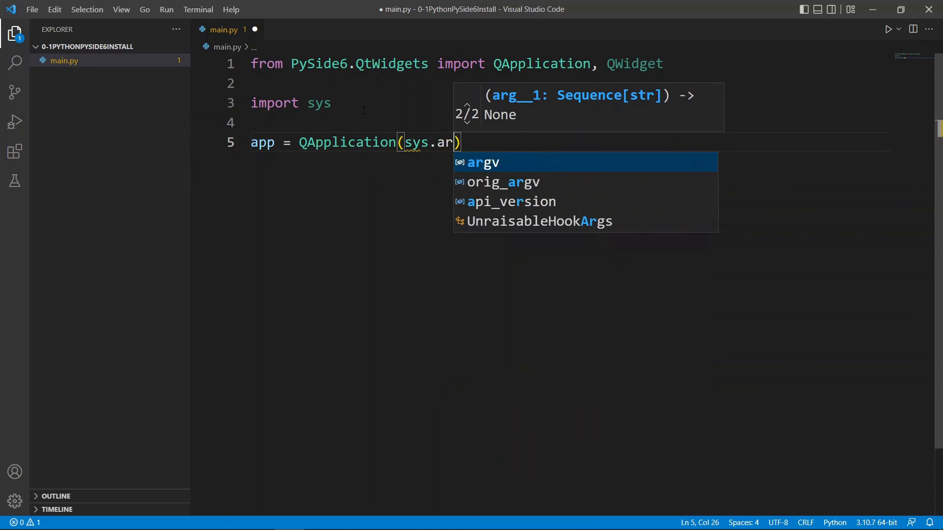
key("Tab")
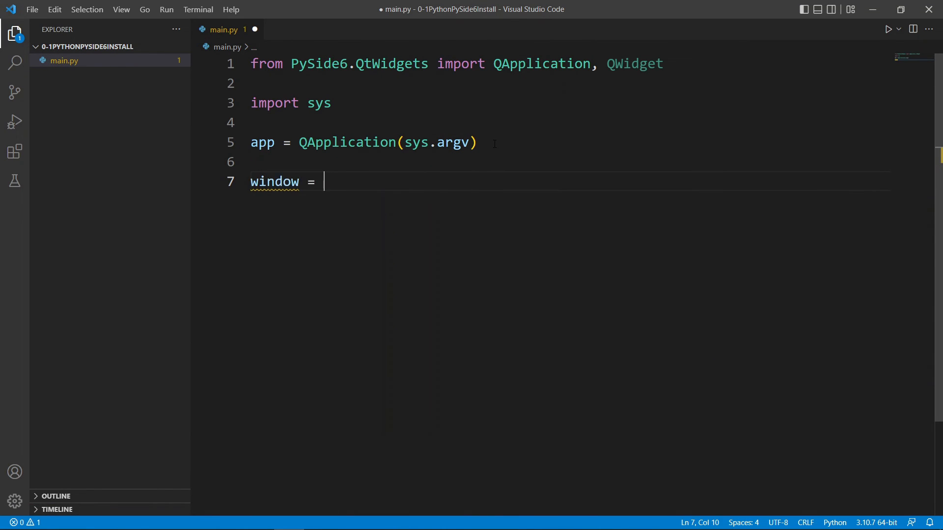
type("QWidget()")
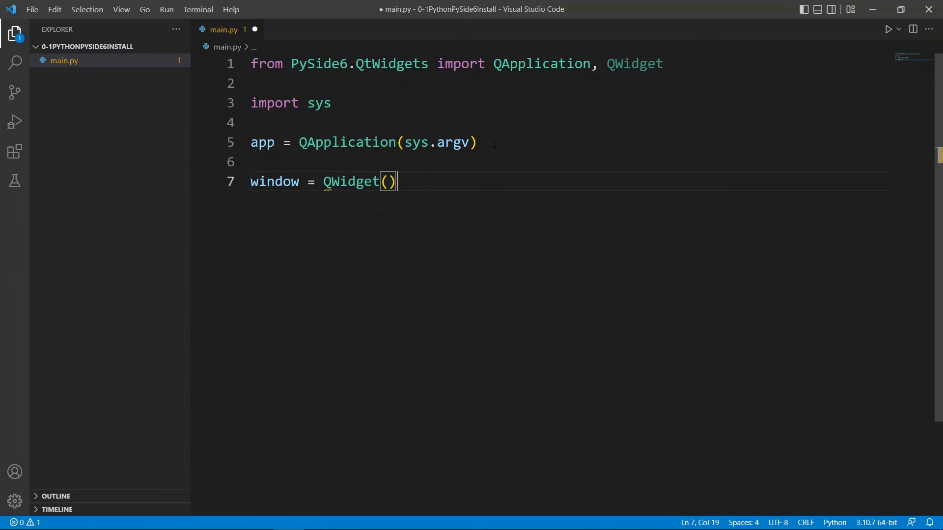
type("window.show()")
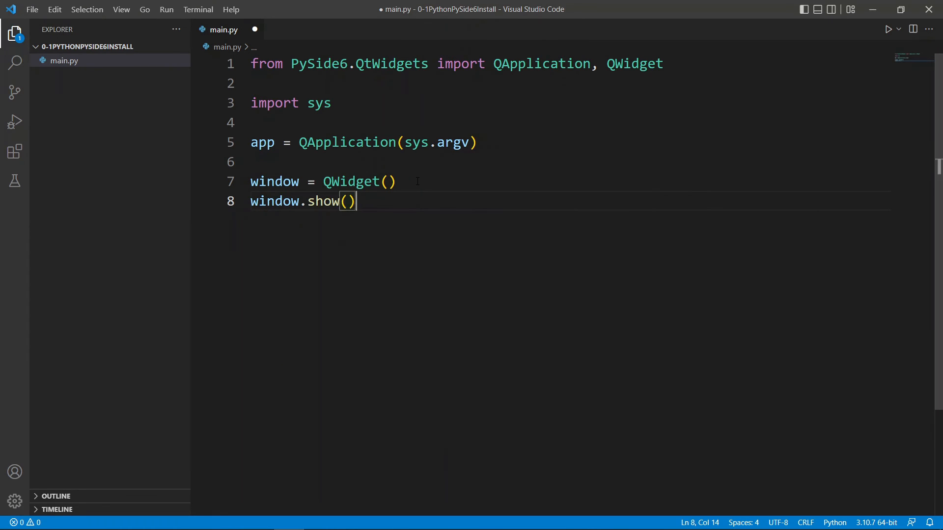
key("Enter")
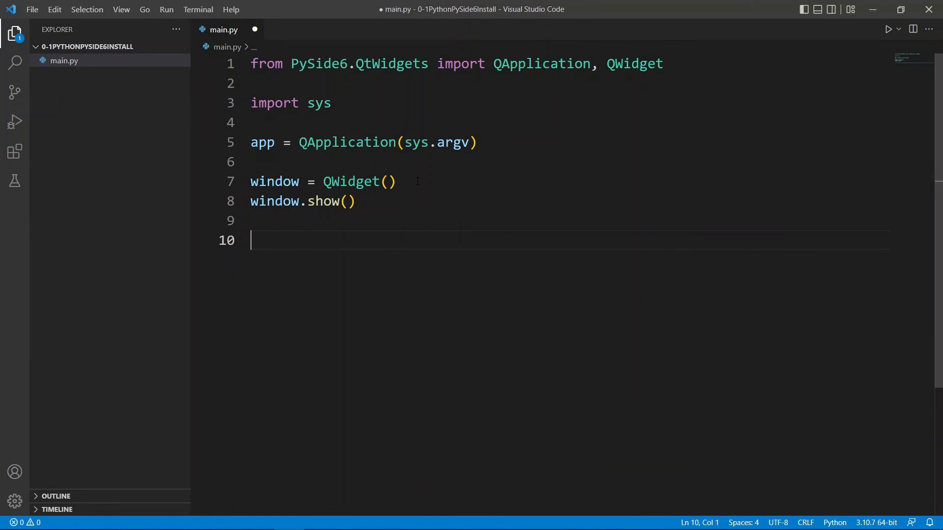
type("q")
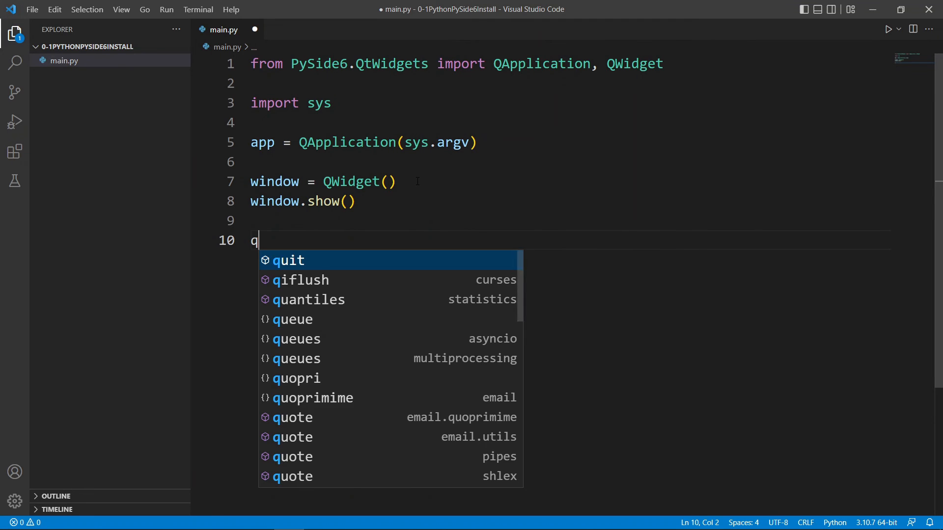
Add app.exec() as the final line, review the script, and save main.py.
type("app.exec()")
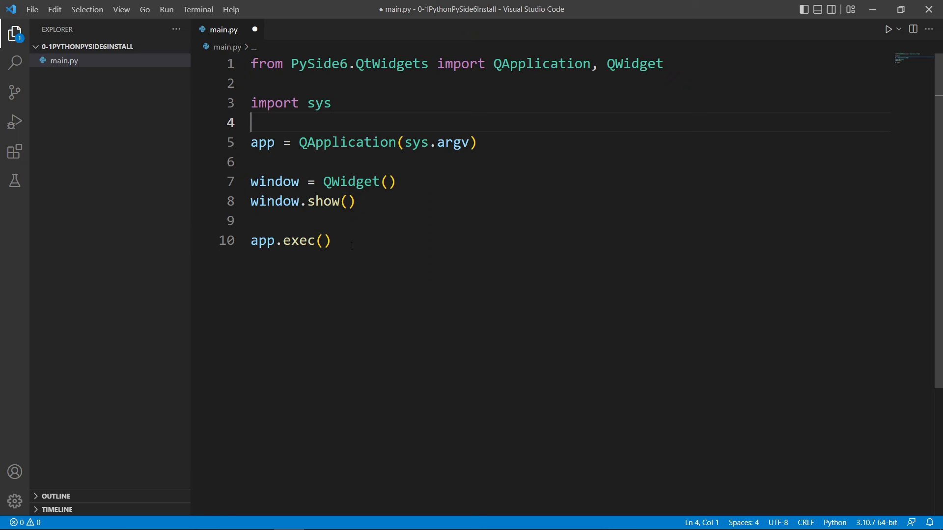
key("ctrl+a")
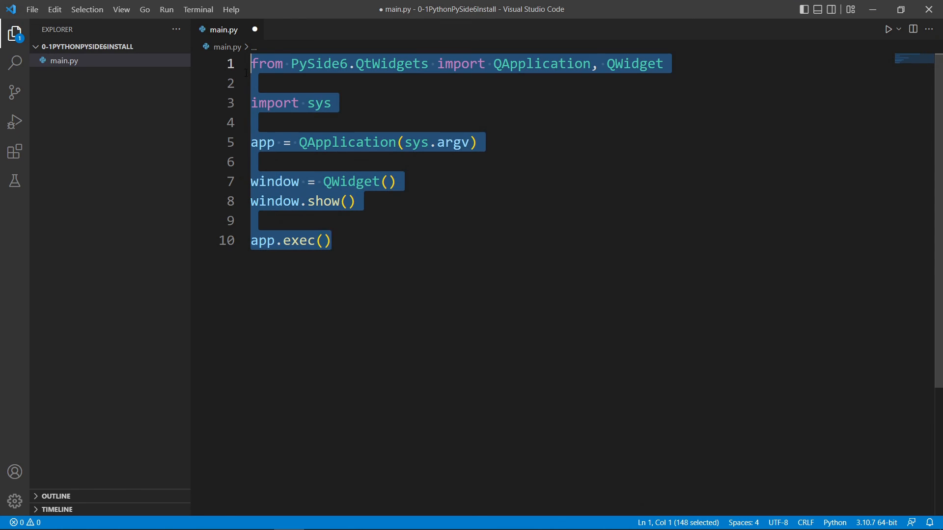
left_click(253, 123)
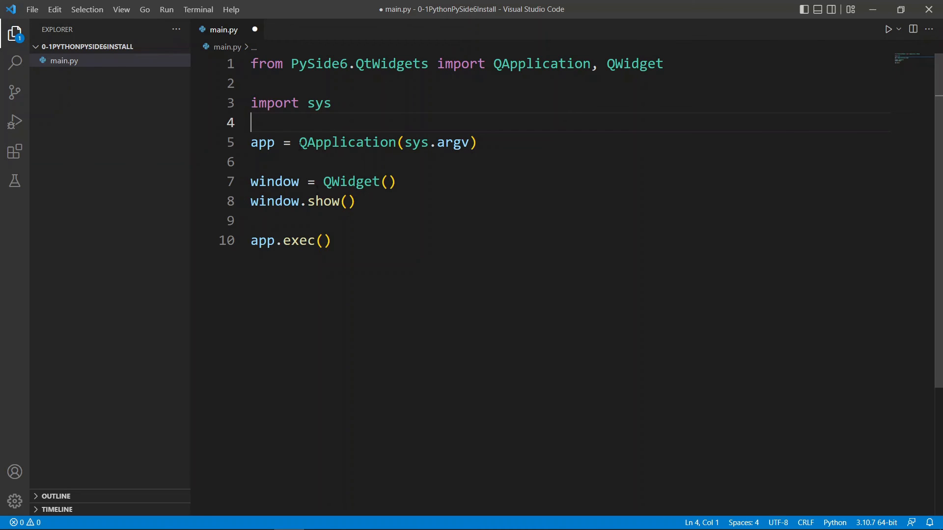
left_click(346, 181)
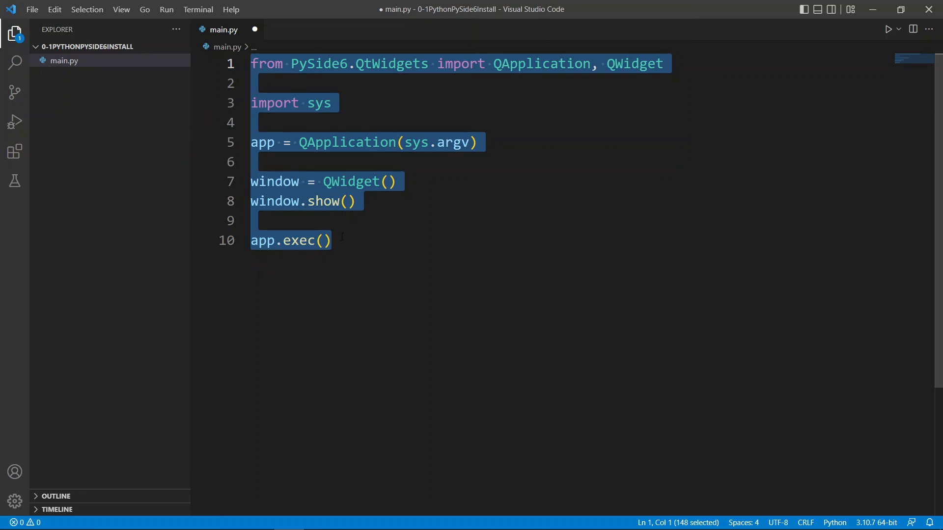
left_click(339, 240)
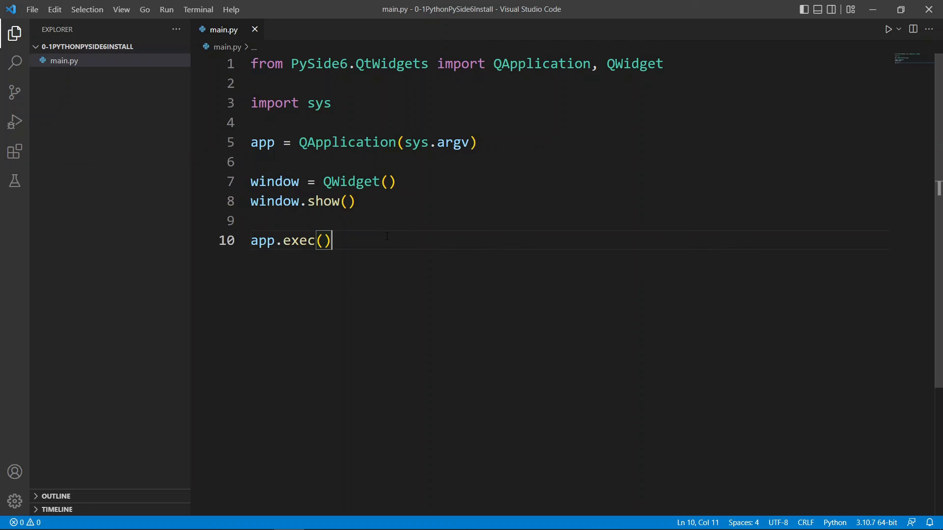
left_click(33, 10)
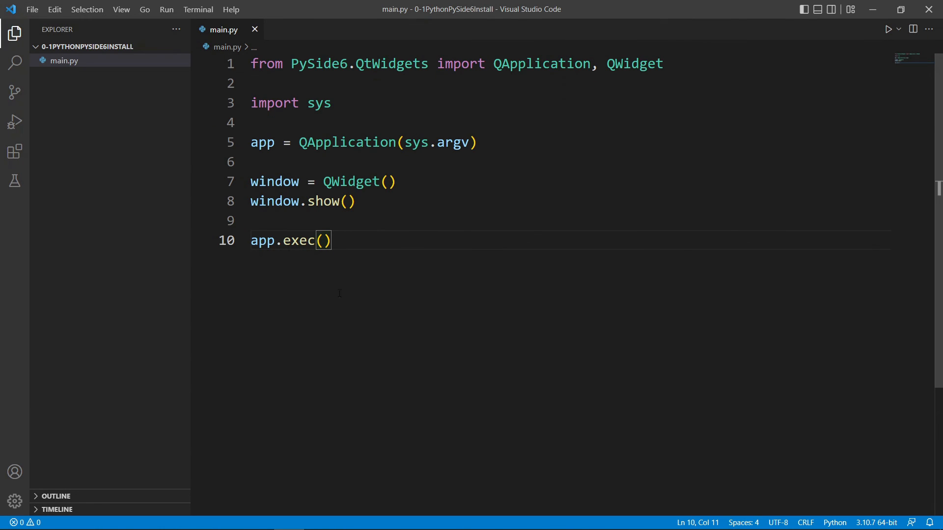
Open the integrated terminal from the View menu and run the script with python.
left_click(121, 9)
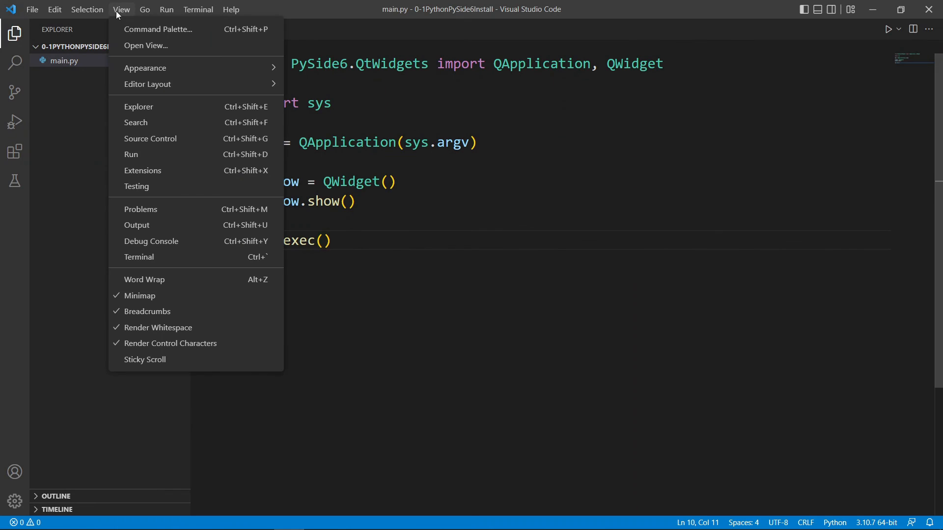
mouse_move(139, 256)
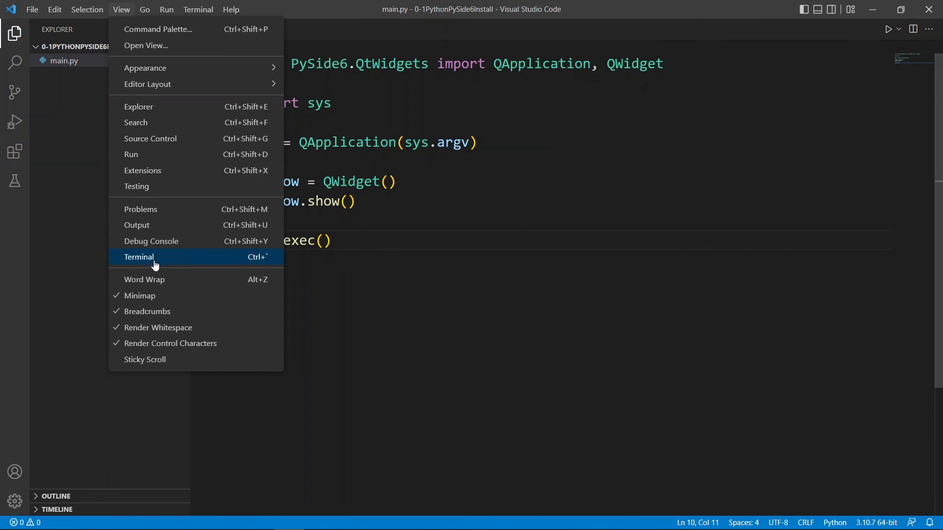
left_click(139, 257)
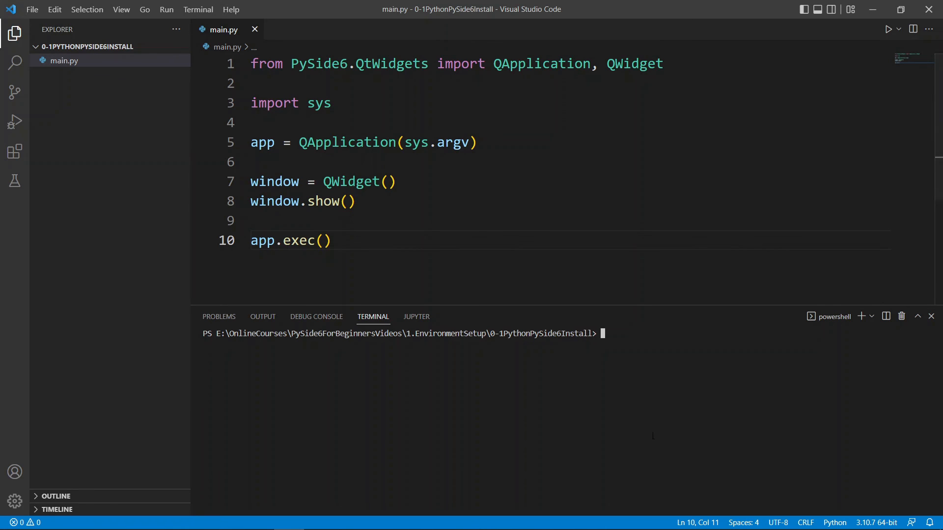
type("p")
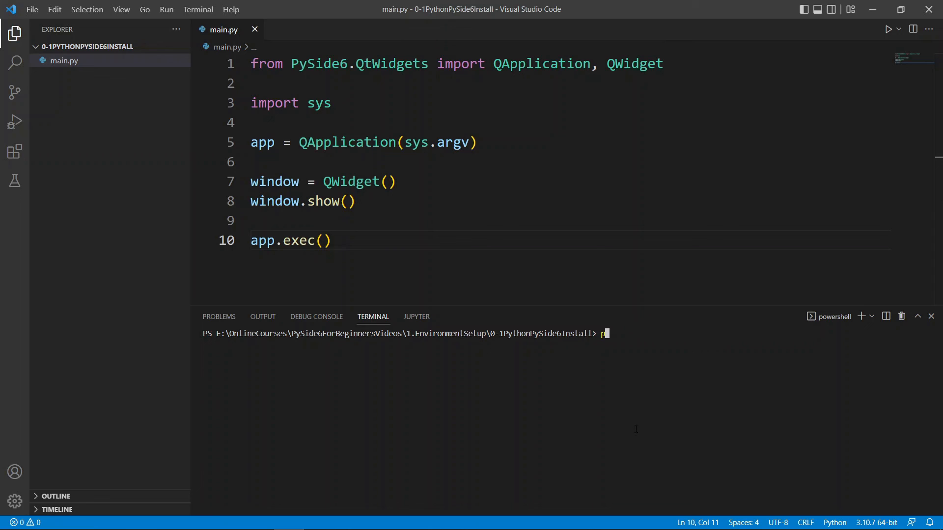
type("ython")
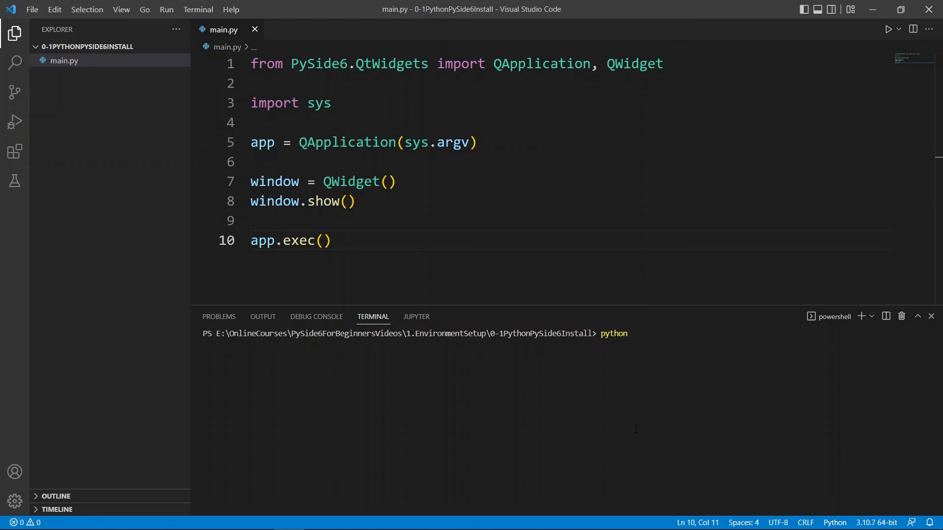
key("Enter")
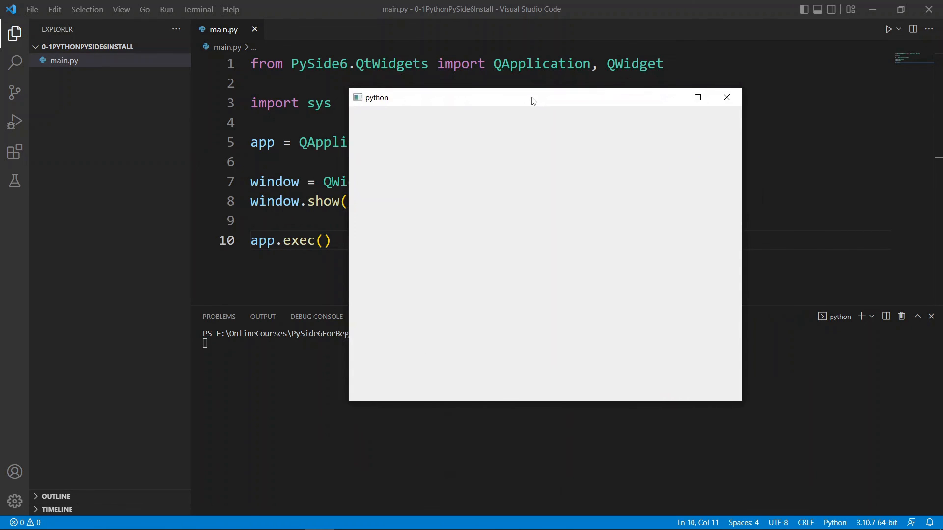
mouse_move(489, 111)
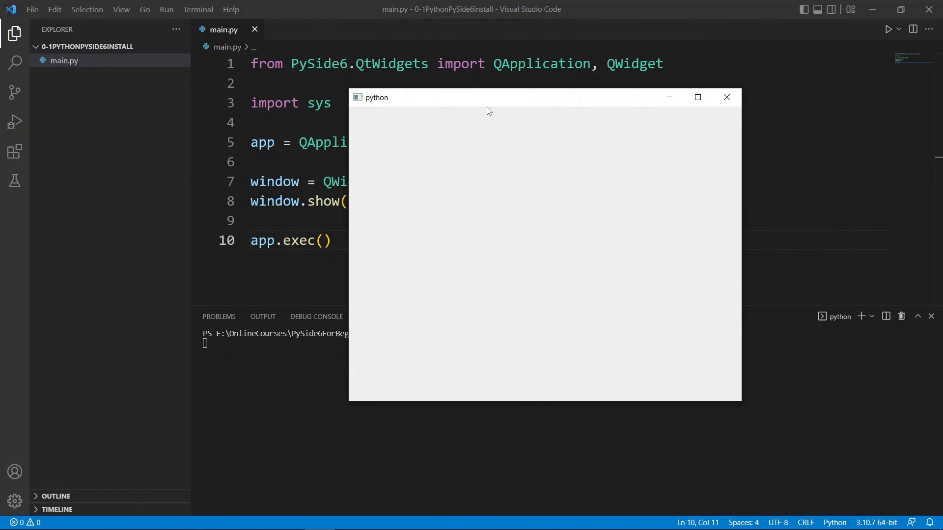
mouse_move(480, 105)
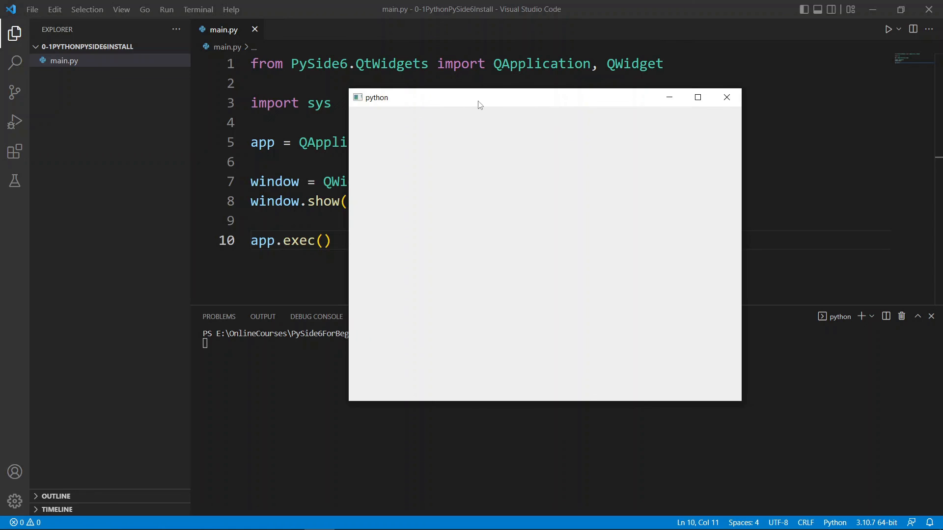
mouse_move(520, 106)
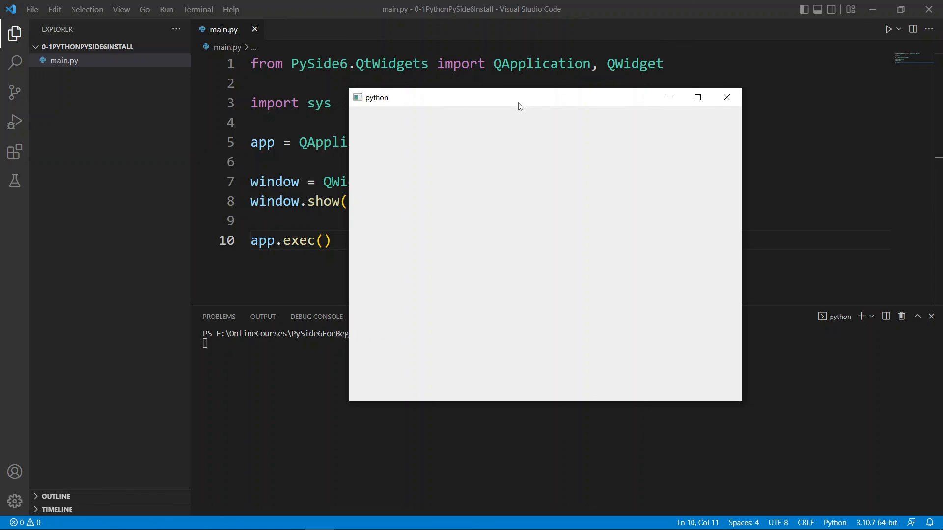